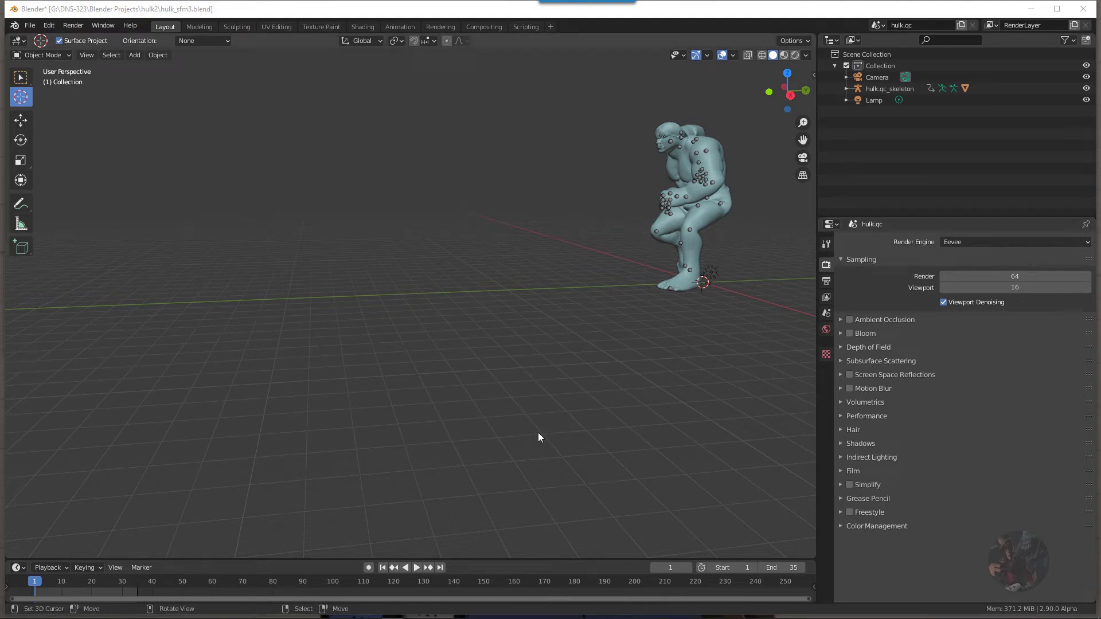
{"action": "mouse_move", "coordinate": [594, 373]}
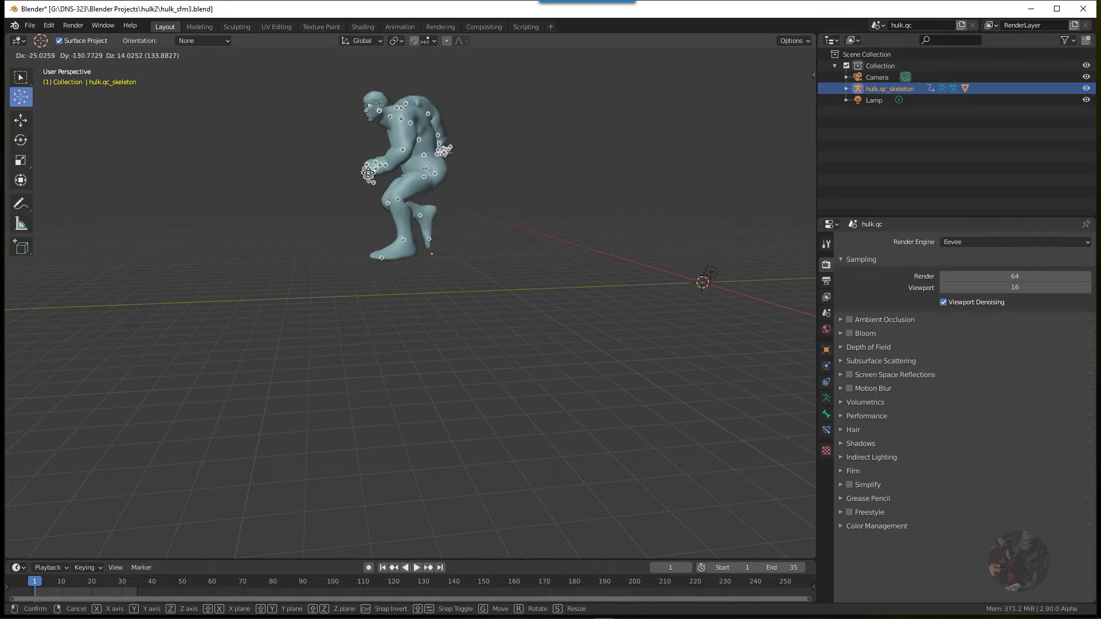
Test-move the hulk.qc_skeleton armature and cancel, leaving it in place
{"action": "left_click_drag", "start_coordinate": [404, 175], "coordinate": [635, 176]}
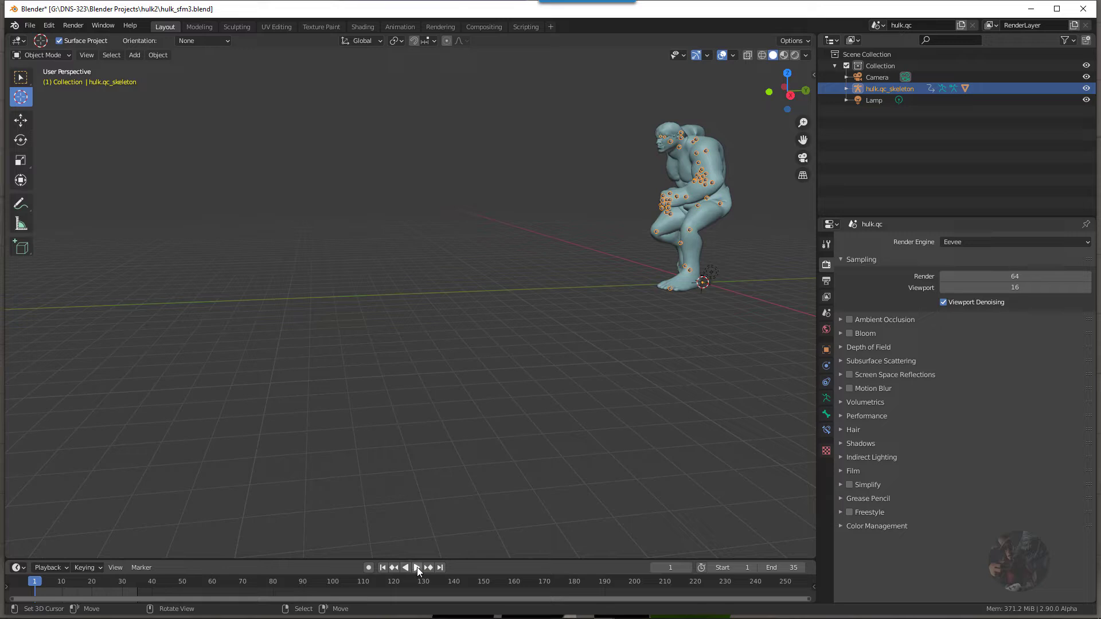
Play the skeleton's animation loop and stop it resting on frame 30
{"action": "left_click", "coordinate": [415, 567]}
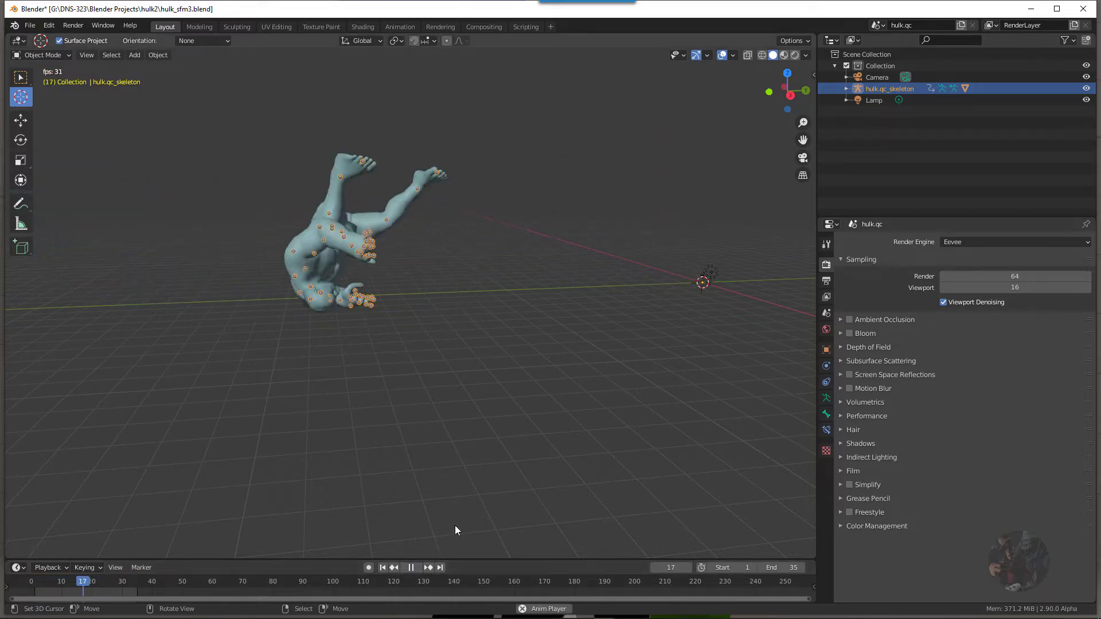
{"action": "left_click", "coordinate": [49, 580]}
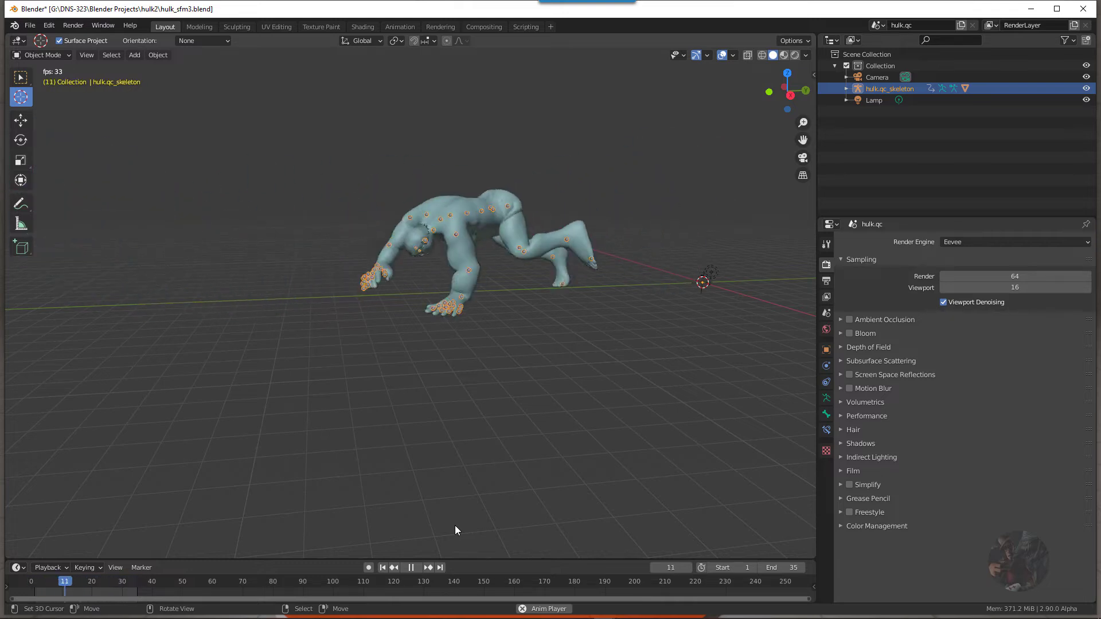
{"action": "left_click", "coordinate": [382, 567]}
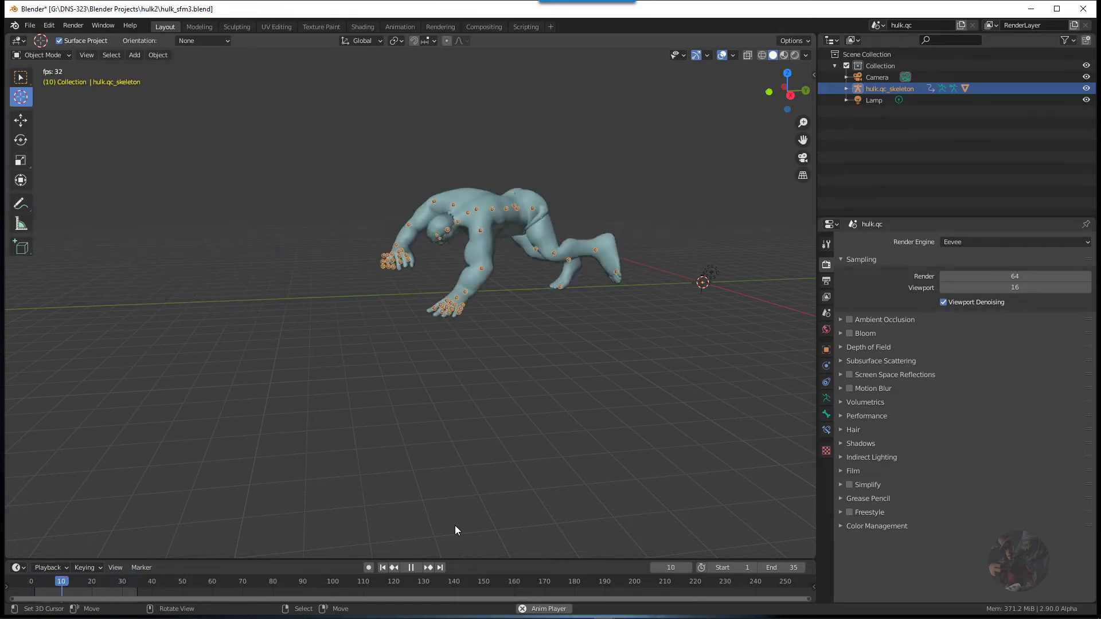
{"action": "left_click", "coordinate": [410, 567]}
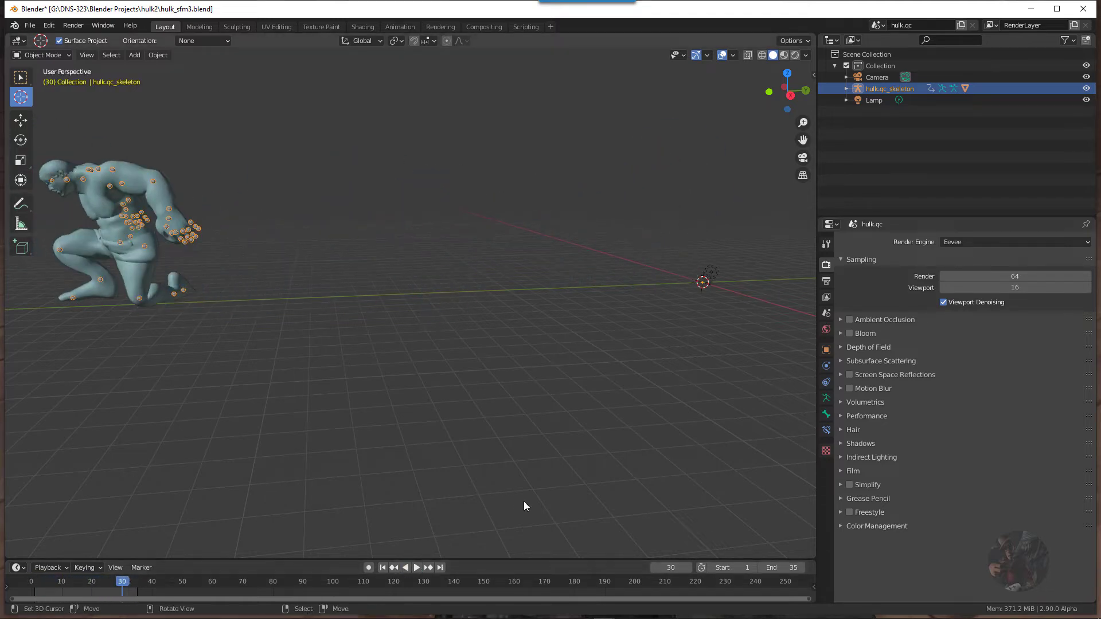
{"action": "mouse_move", "coordinate": [579, 366]}
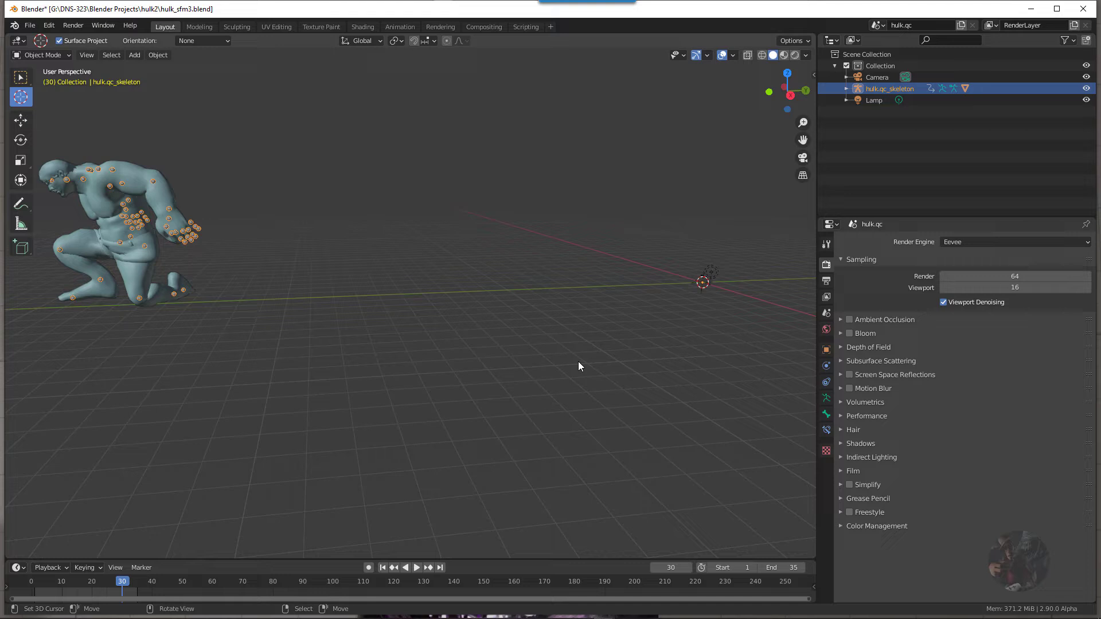
{"action": "mouse_move", "coordinate": [577, 362]}
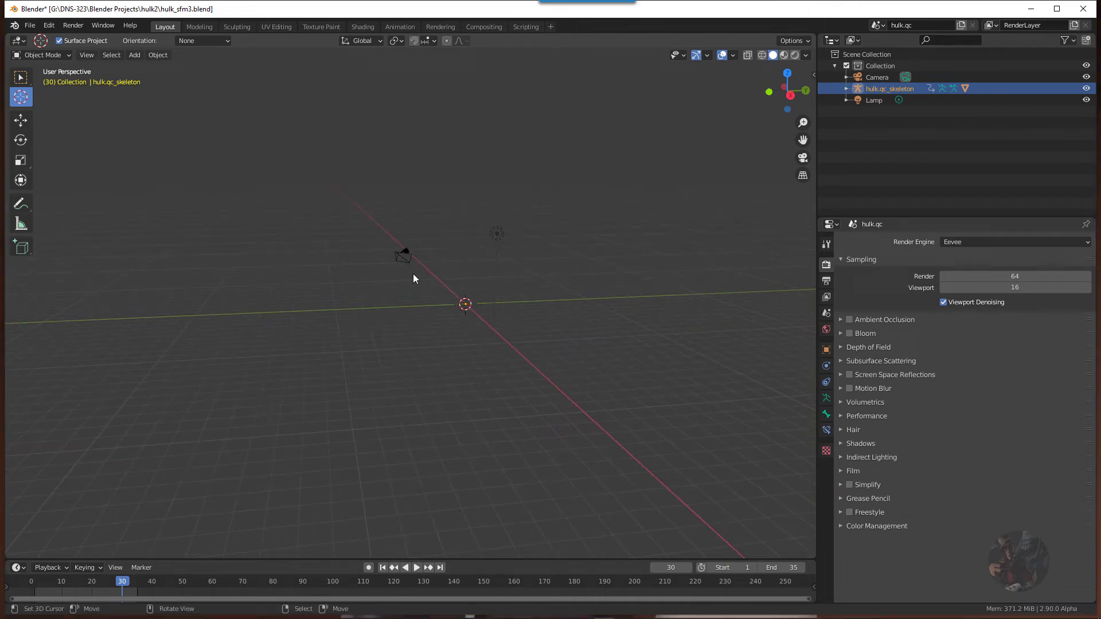
{"action": "mouse_move", "coordinate": [521, 455]}
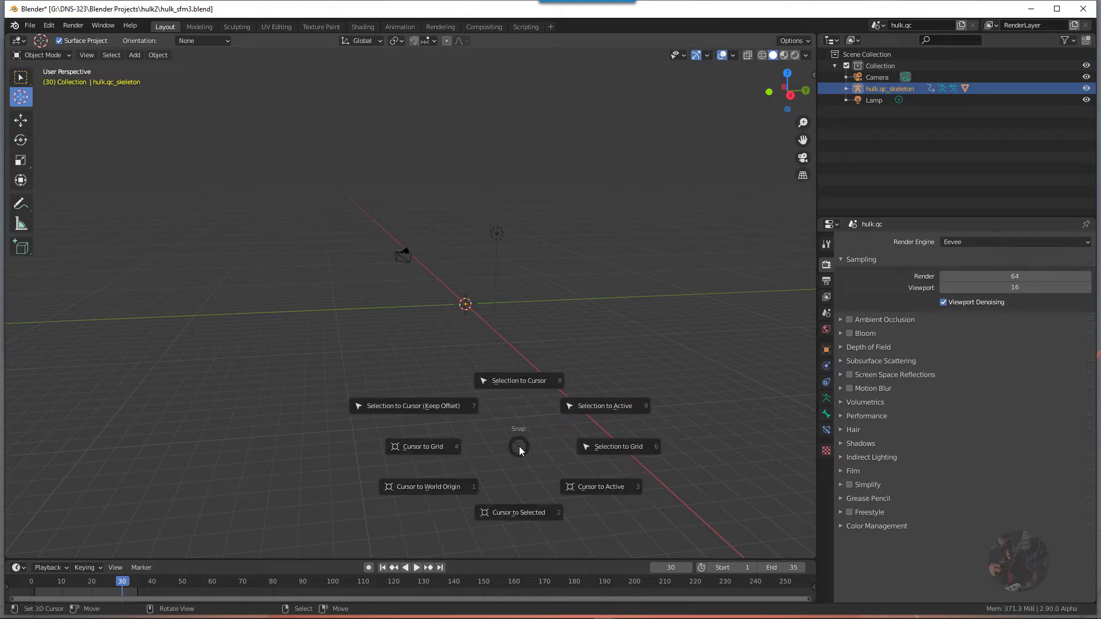
{"action": "mouse_move", "coordinate": [433, 487]}
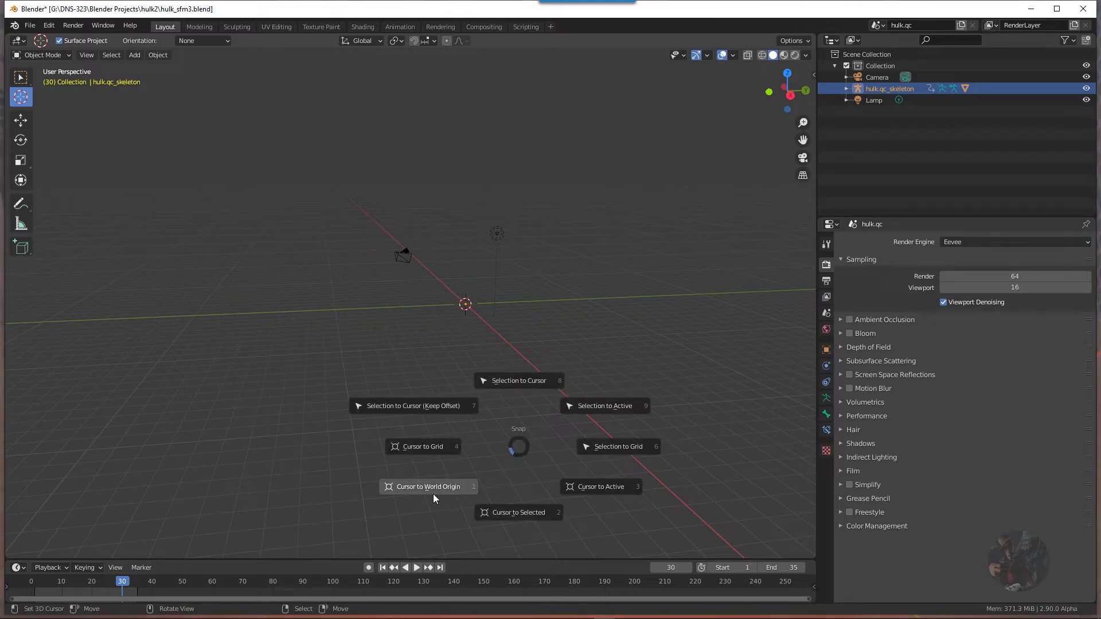
{"action": "mouse_move", "coordinate": [428, 487]}
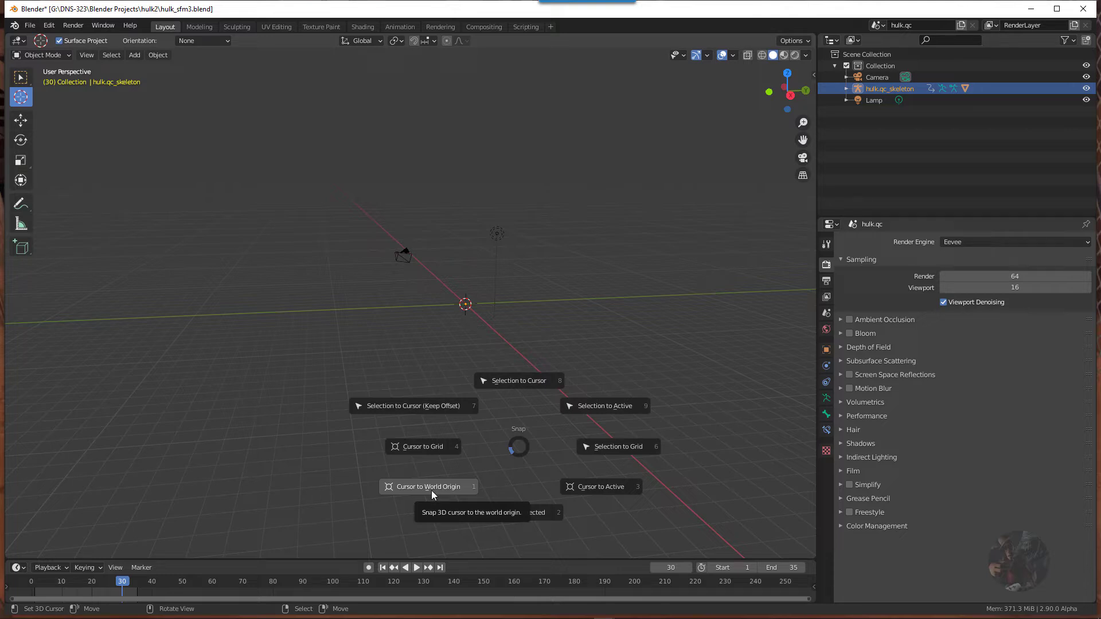
Snap the 3D cursor to the world origin
{"action": "left_click", "coordinate": [428, 487]}
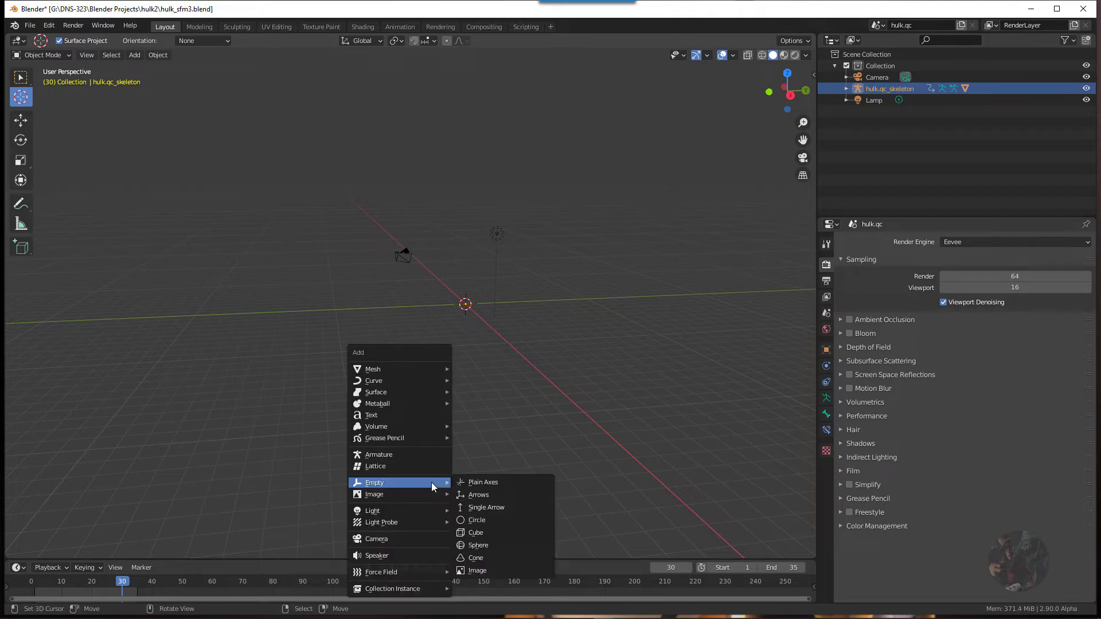
{"action": "mouse_move", "coordinate": [455, 482]}
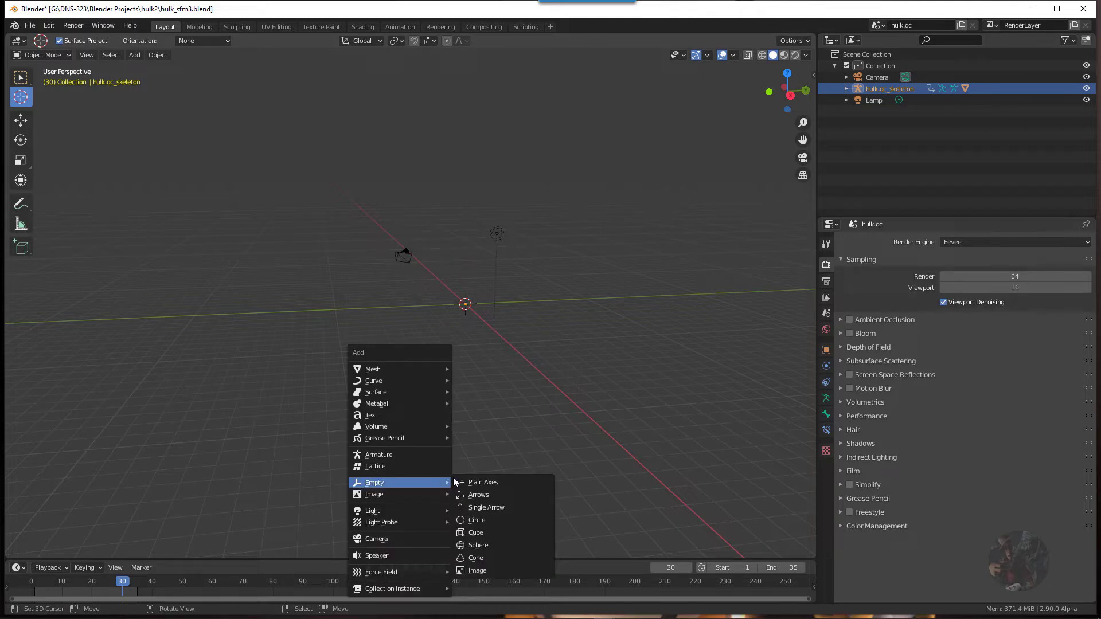
{"action": "mouse_move", "coordinate": [483, 482]}
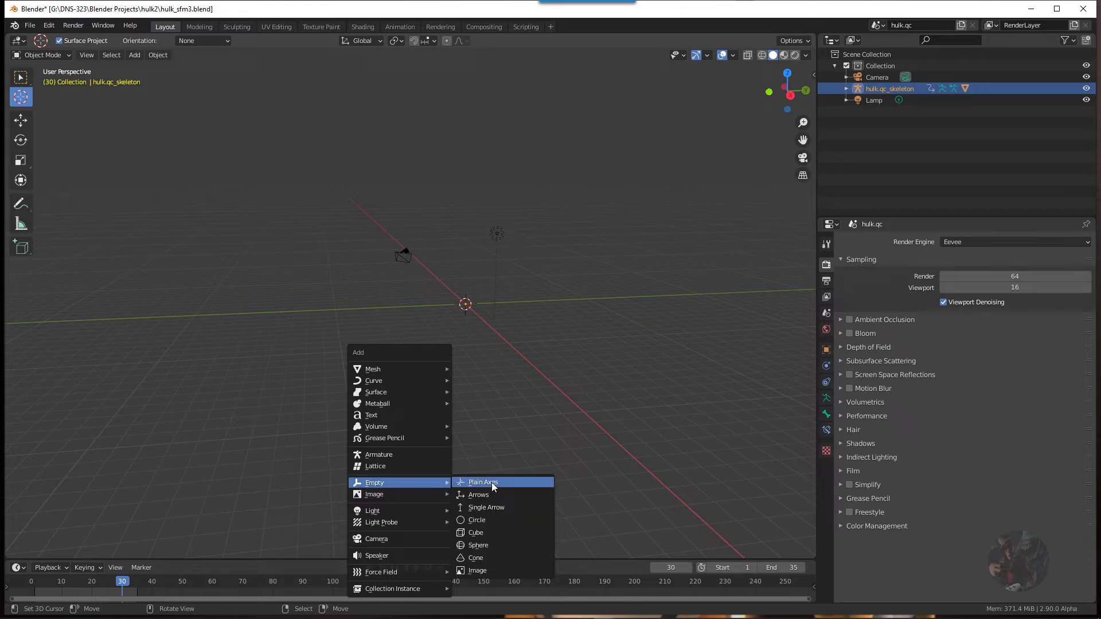
{"action": "mouse_move", "coordinate": [478, 545]}
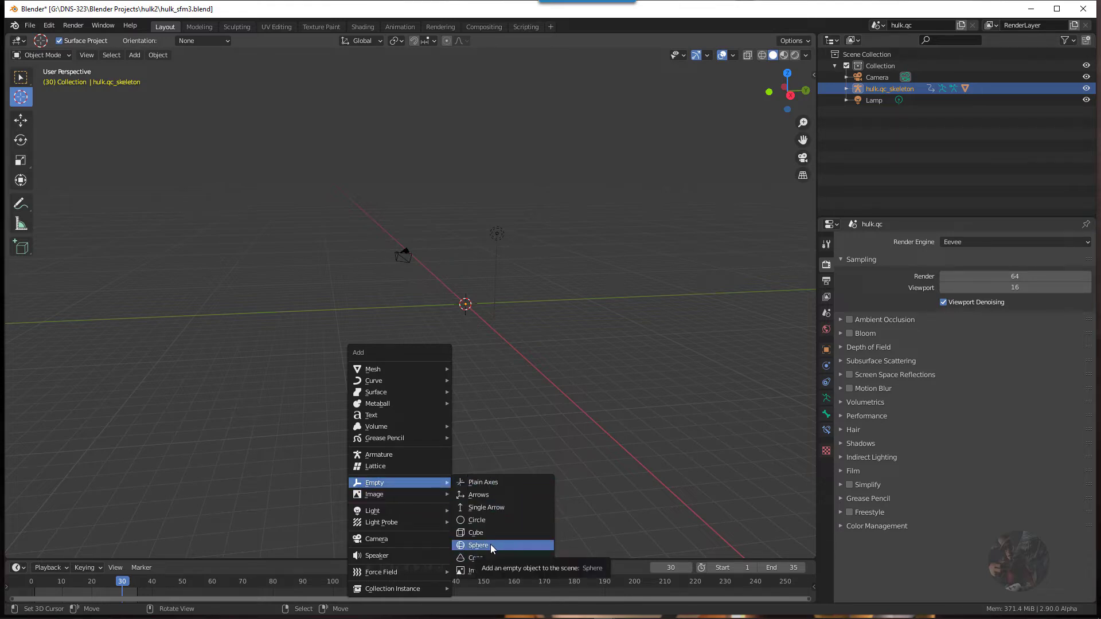
Add a Sphere-type Empty at the world origin
{"action": "left_click", "coordinate": [479, 545]}
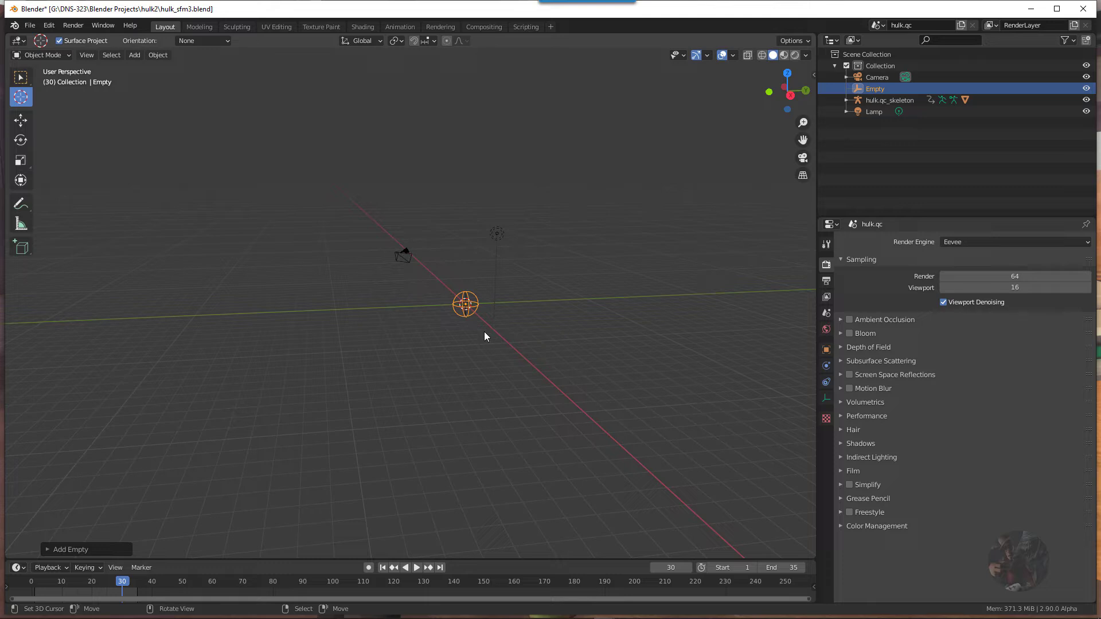
Scale the sphere Empty up until it surrounds the camera and lamp
{"action": "key", "text": "s"}
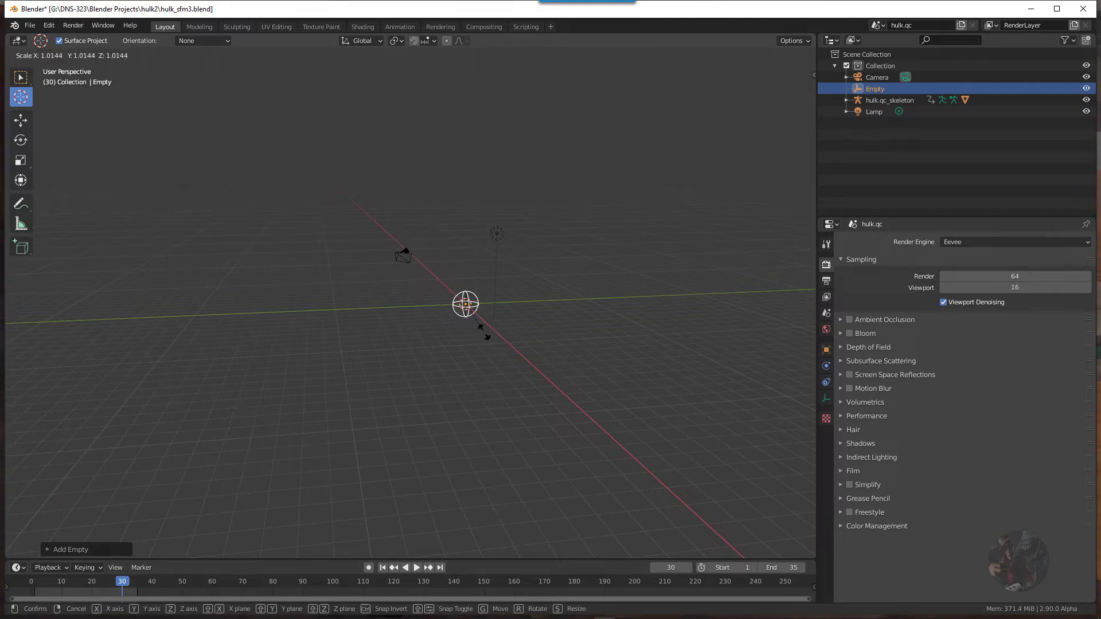
{"action": "left_click_drag", "start_coordinate": [481, 326], "coordinate": [573, 466]}
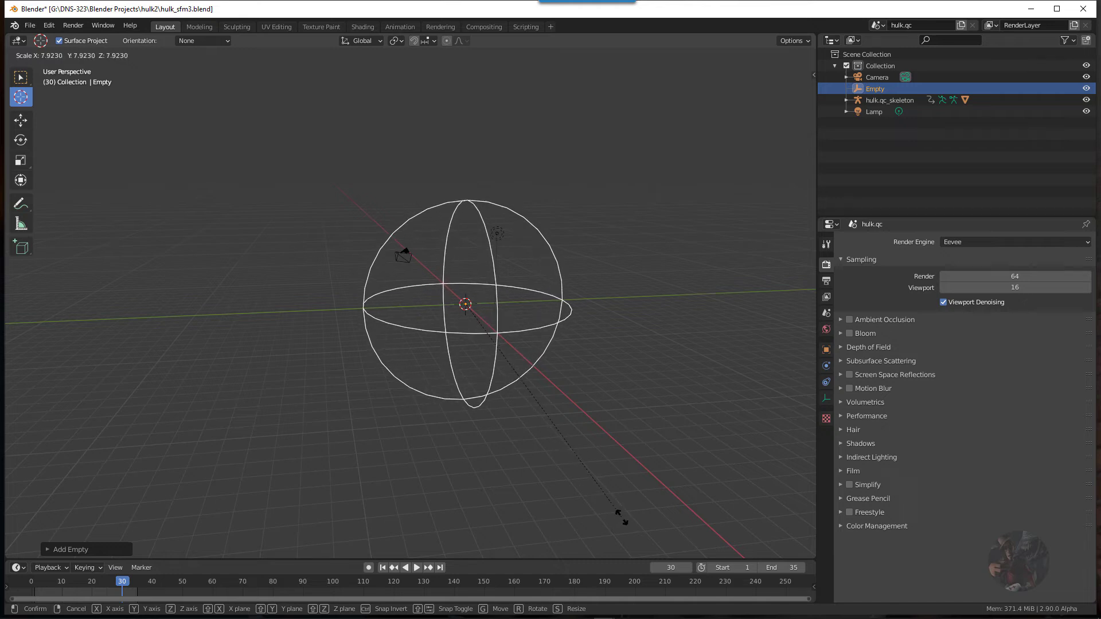
{"action": "left_click", "coordinate": [551, 360]}
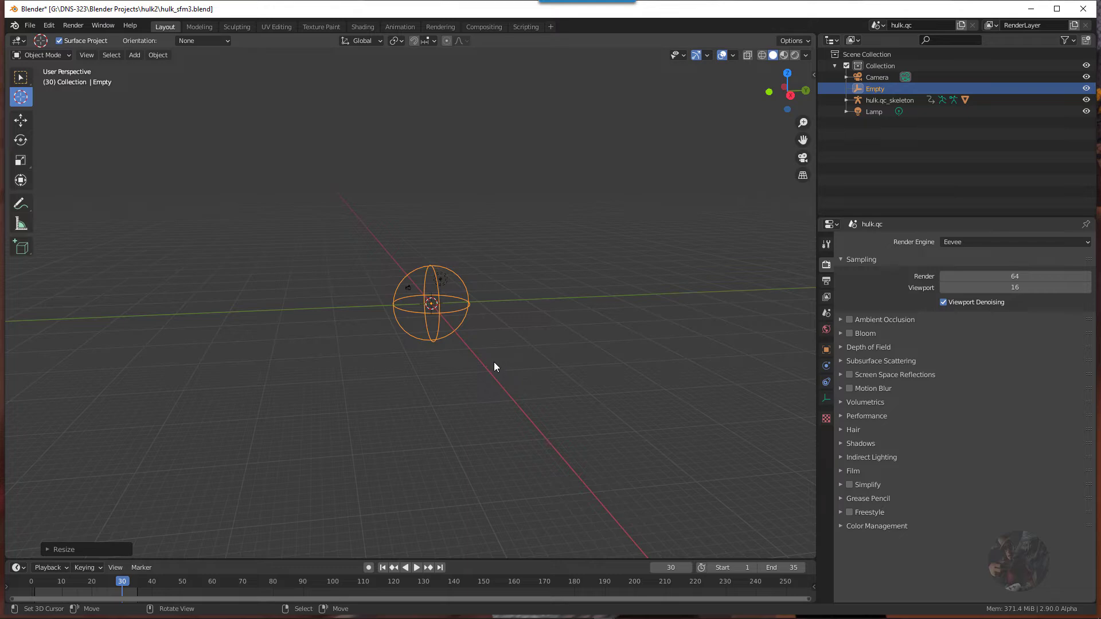
{"action": "mouse_move", "coordinate": [457, 281]}
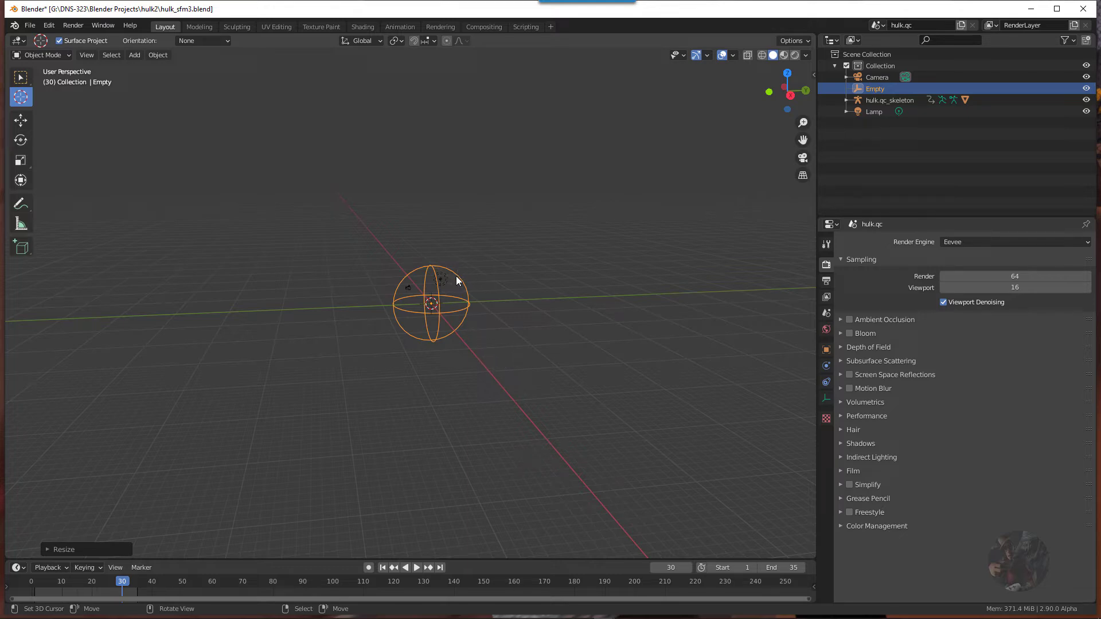
{"action": "mouse_move", "coordinate": [459, 281]}
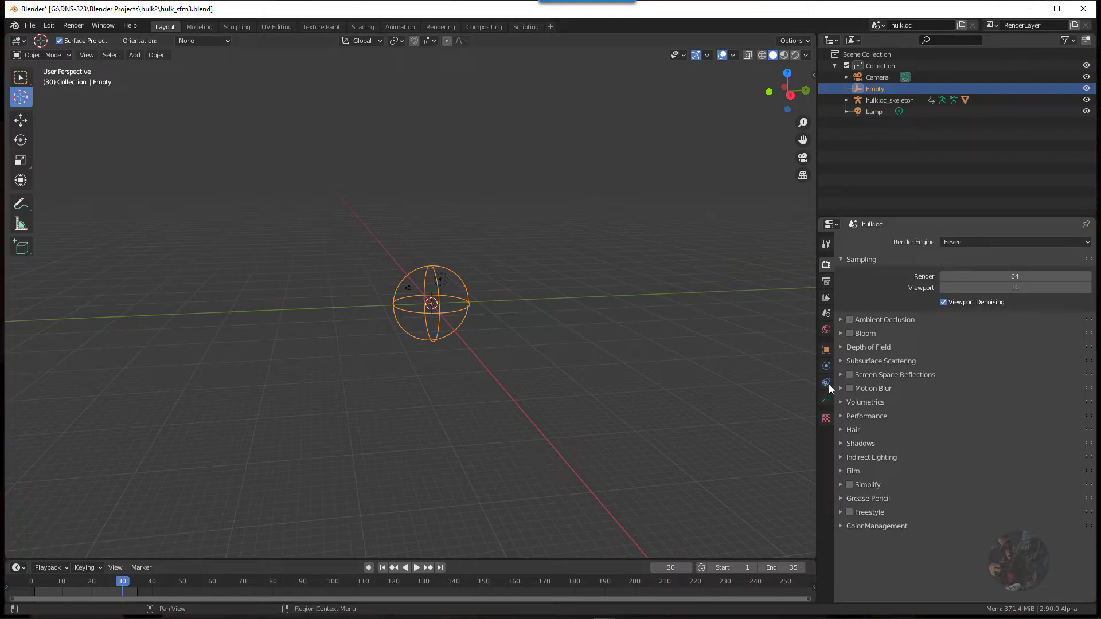
{"action": "mouse_move", "coordinate": [826, 382]}
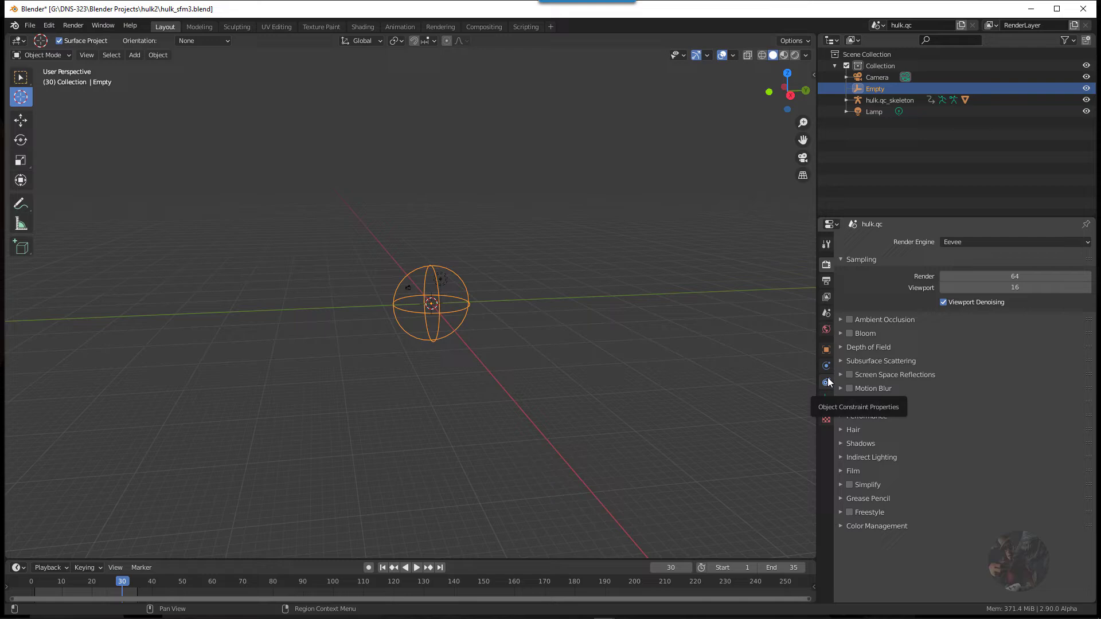
Add a Copy Location constraint to the Empty from its constraint properties
{"action": "left_click", "coordinate": [826, 382]}
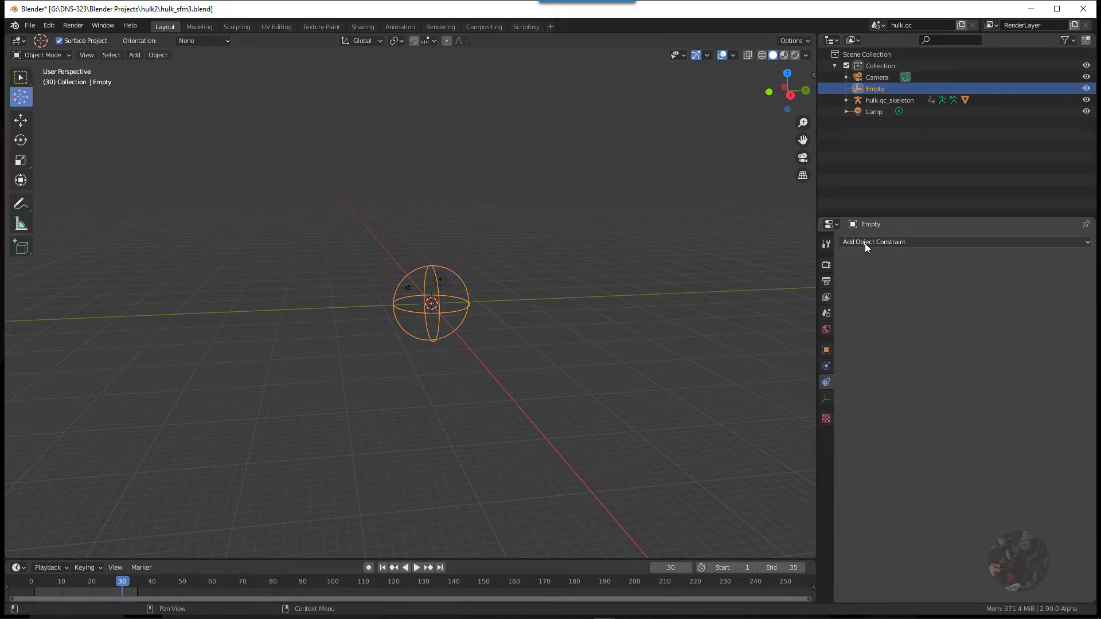
{"action": "left_click", "coordinate": [873, 241]}
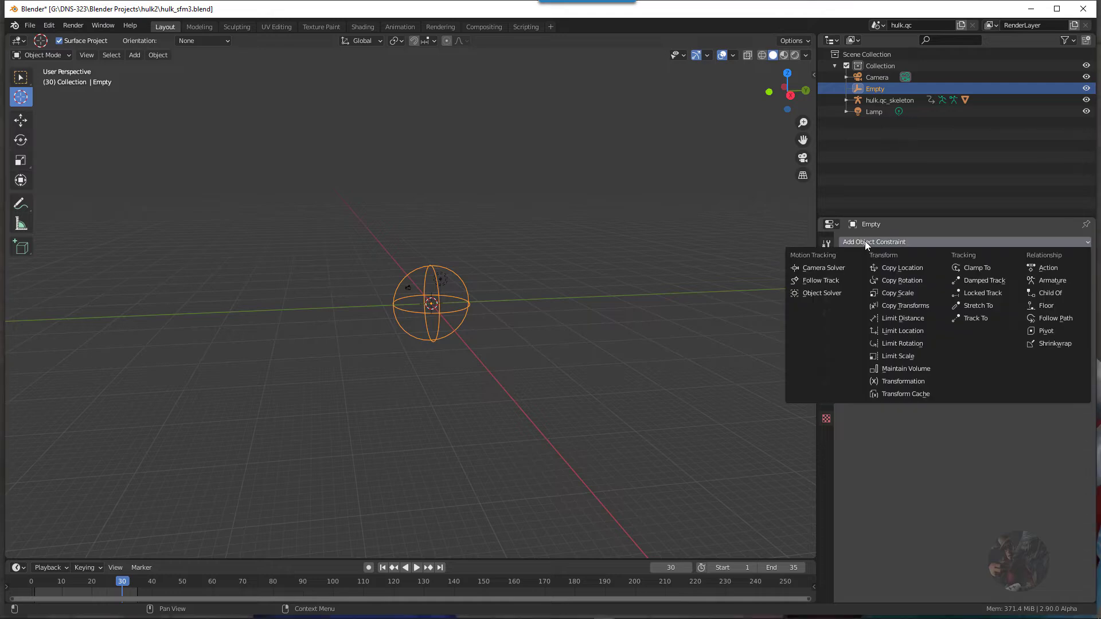
{"action": "mouse_move", "coordinate": [904, 268]}
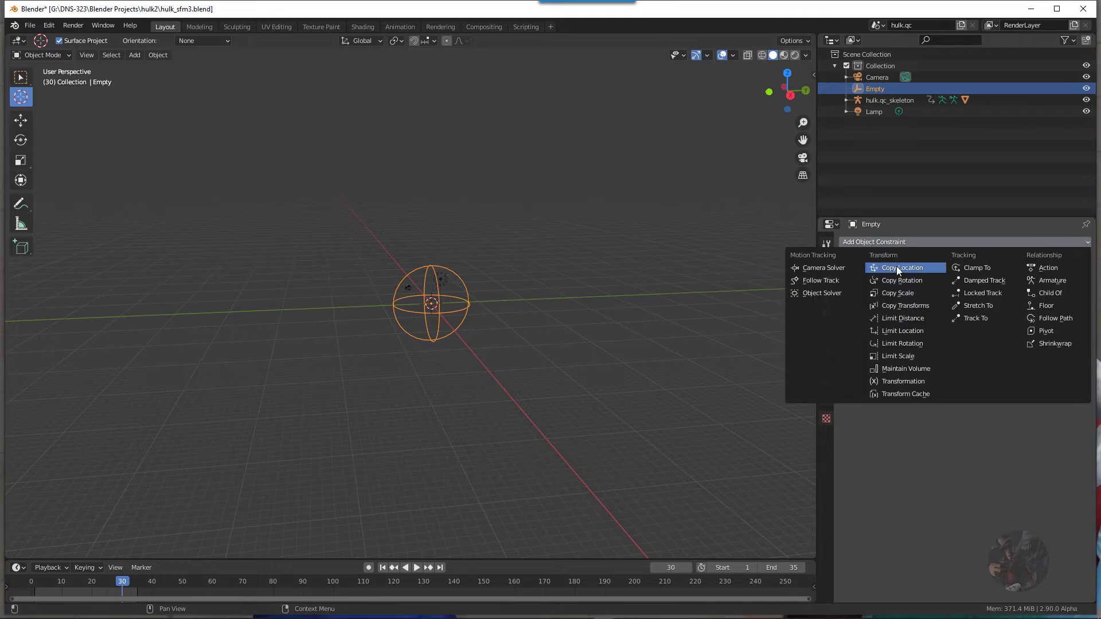
{"action": "mouse_move", "coordinate": [902, 268]}
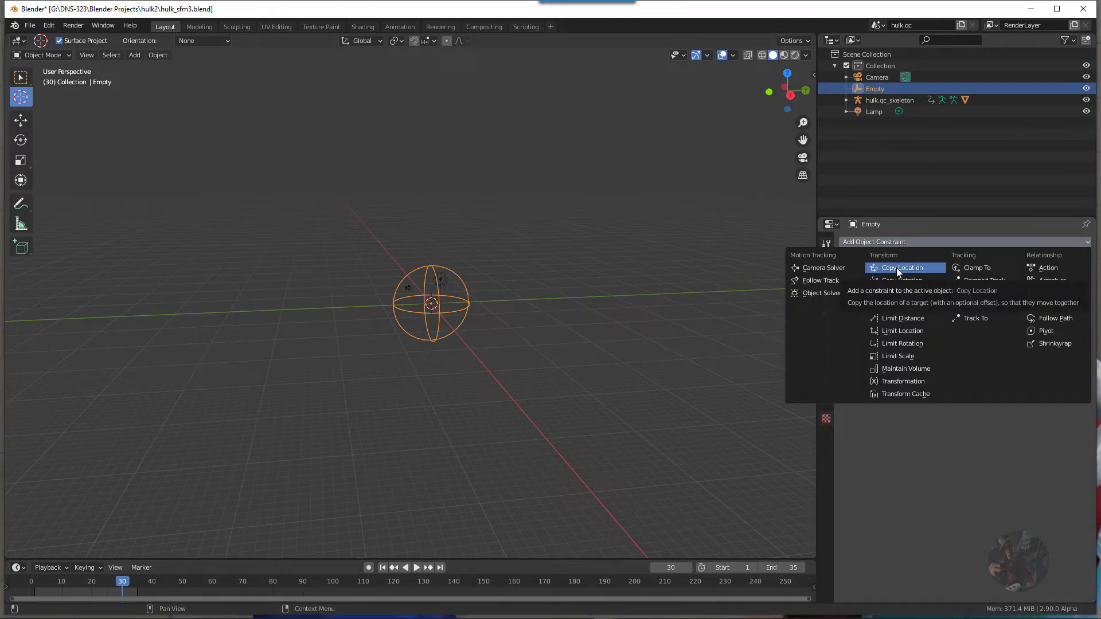
{"action": "left_click", "coordinate": [901, 268]}
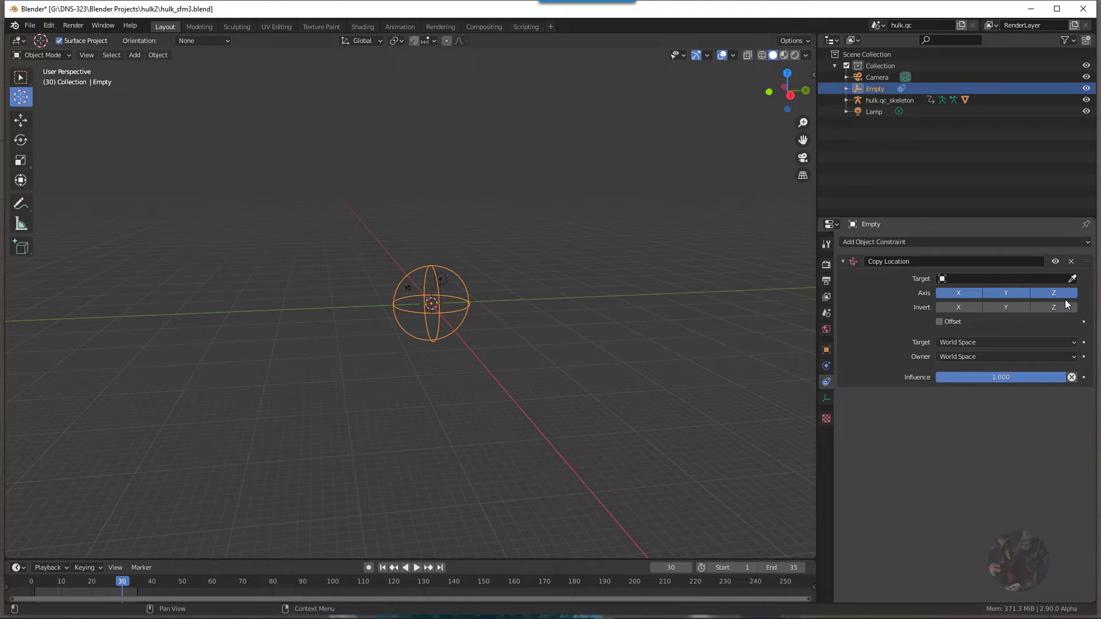
Set hulk.qc_skeleton as the Copy Location constraint's target
{"action": "left_click", "coordinate": [1053, 293]}
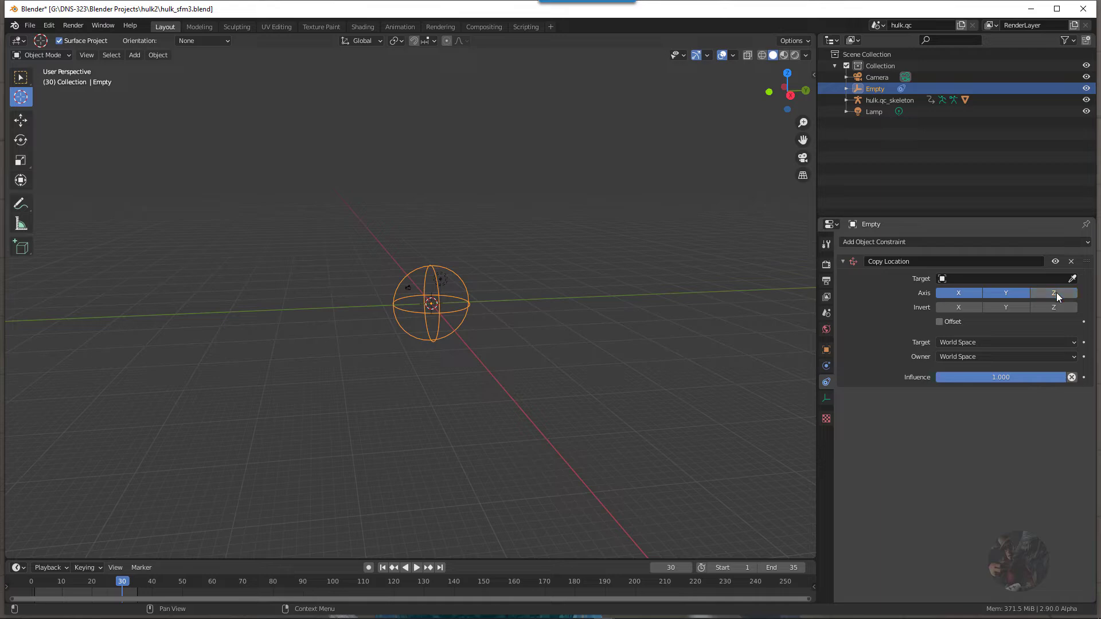
{"action": "left_click", "coordinate": [1053, 292]}
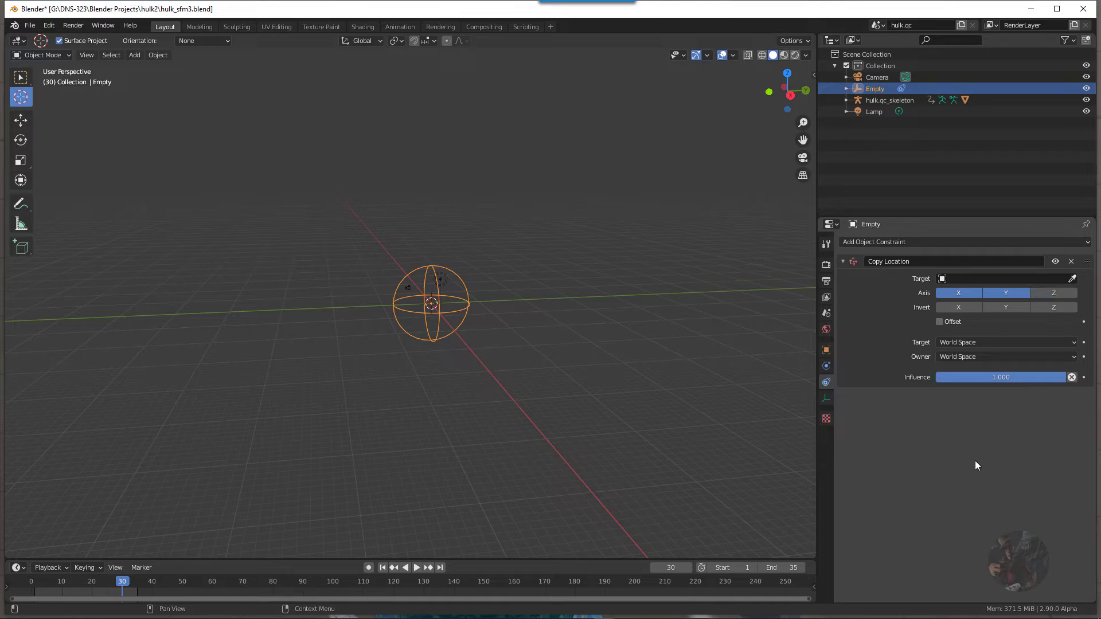
{"action": "mouse_move", "coordinate": [965, 345]}
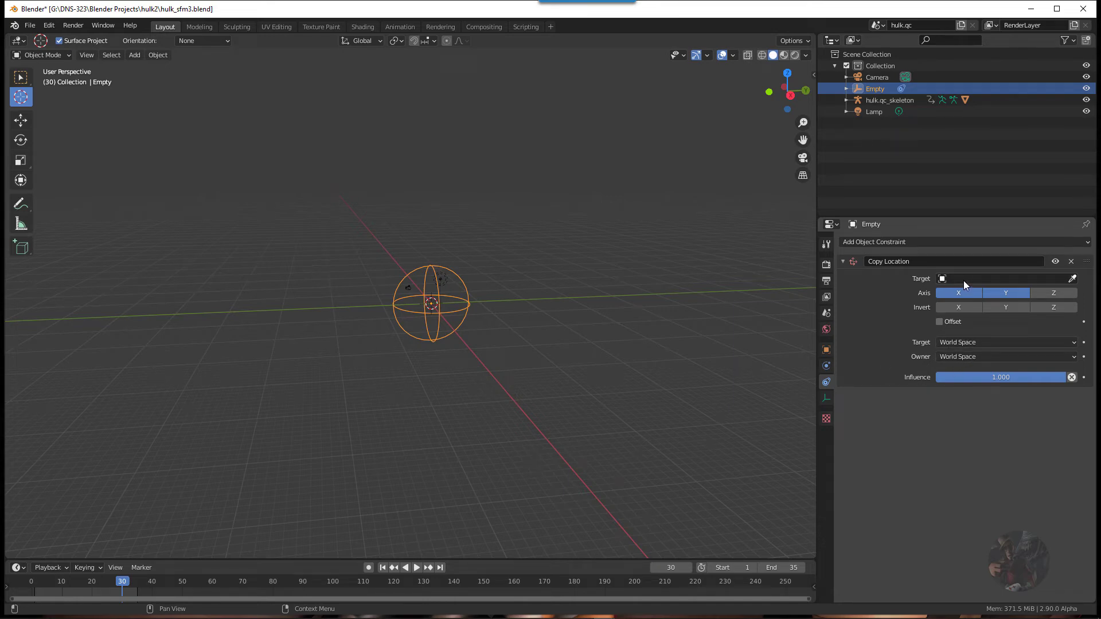
{"action": "mouse_move", "coordinate": [963, 281]}
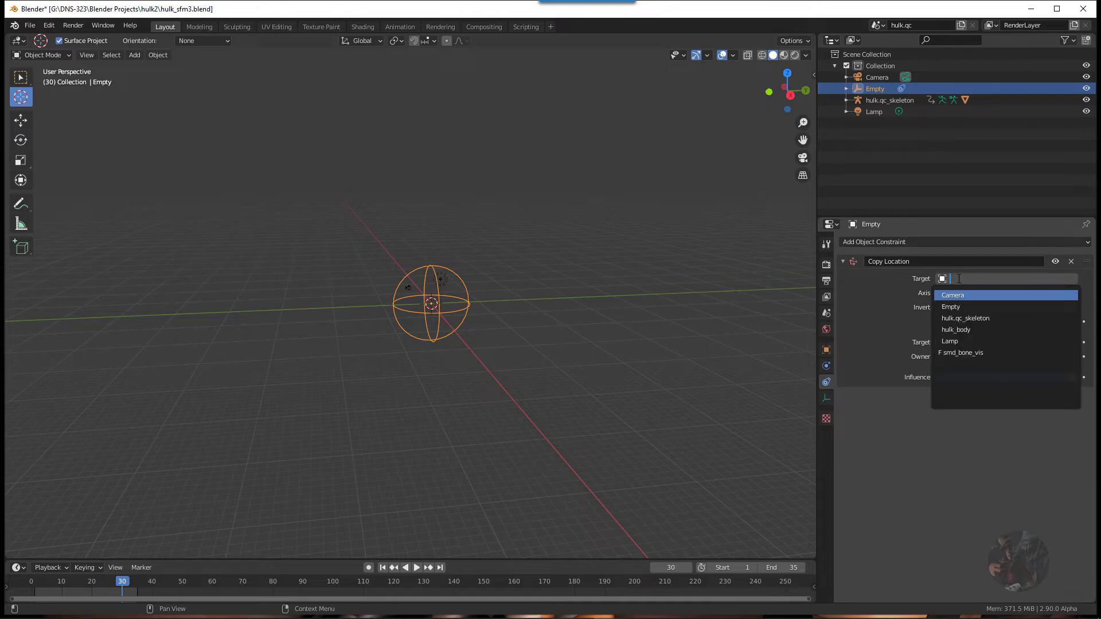
{"action": "mouse_move", "coordinate": [964, 318]}
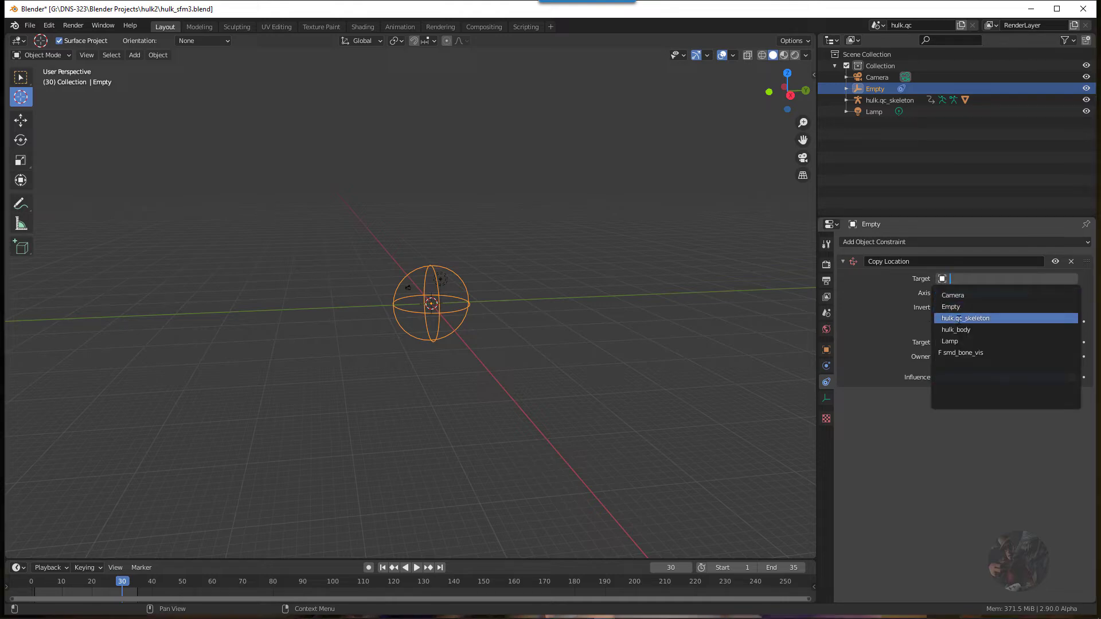
{"action": "left_click", "coordinate": [964, 318]}
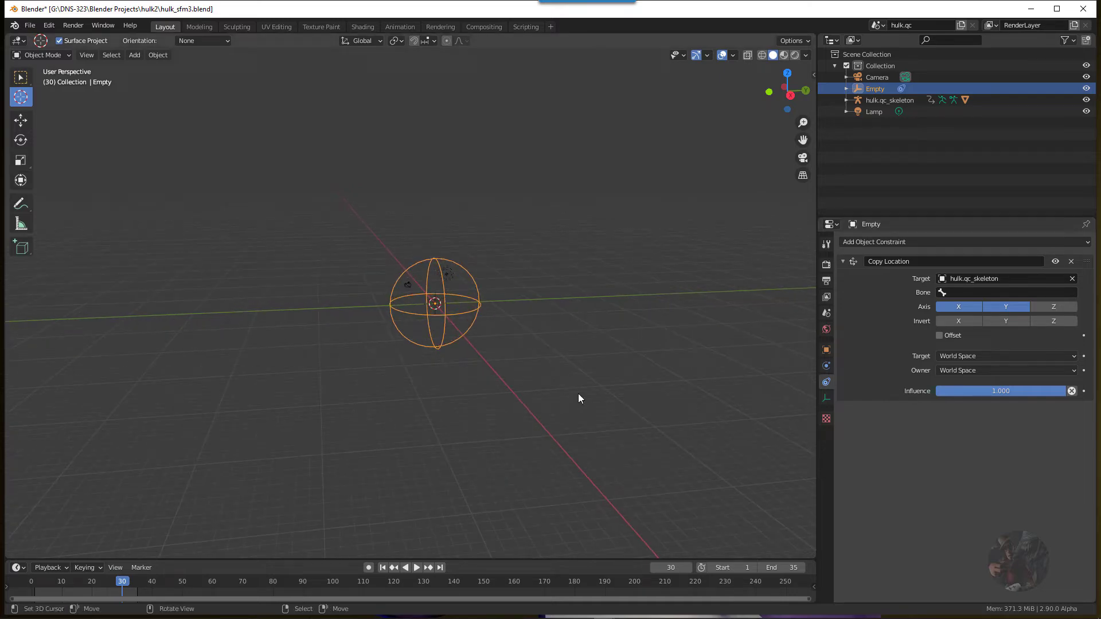
{"action": "scroll", "scroll_direction": "down", "scroll_amount": 3}
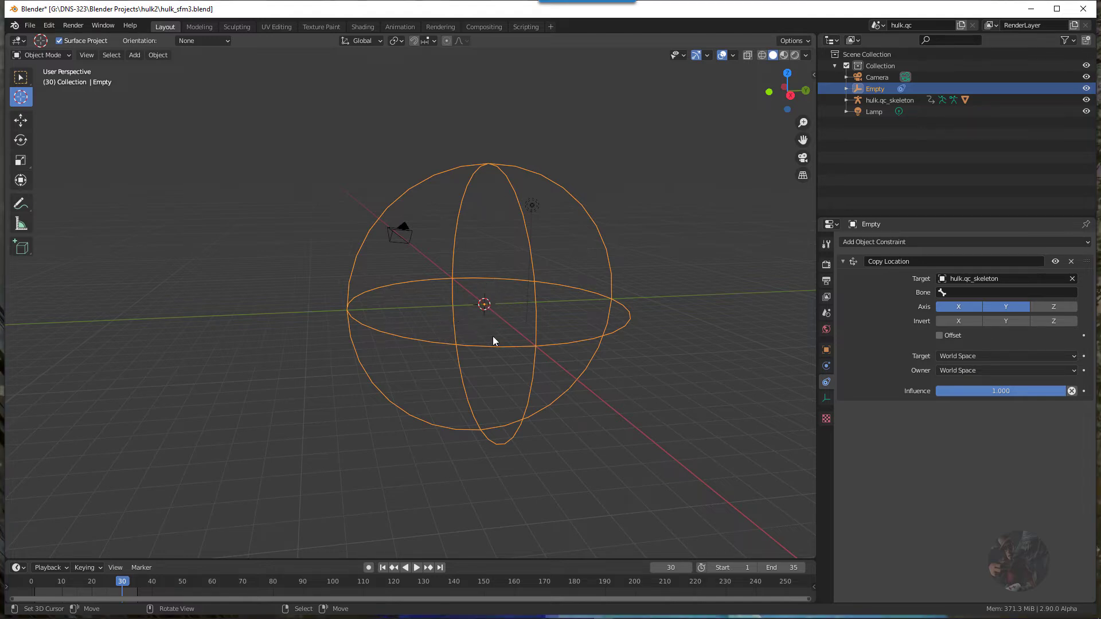
{"action": "mouse_move", "coordinate": [477, 291]}
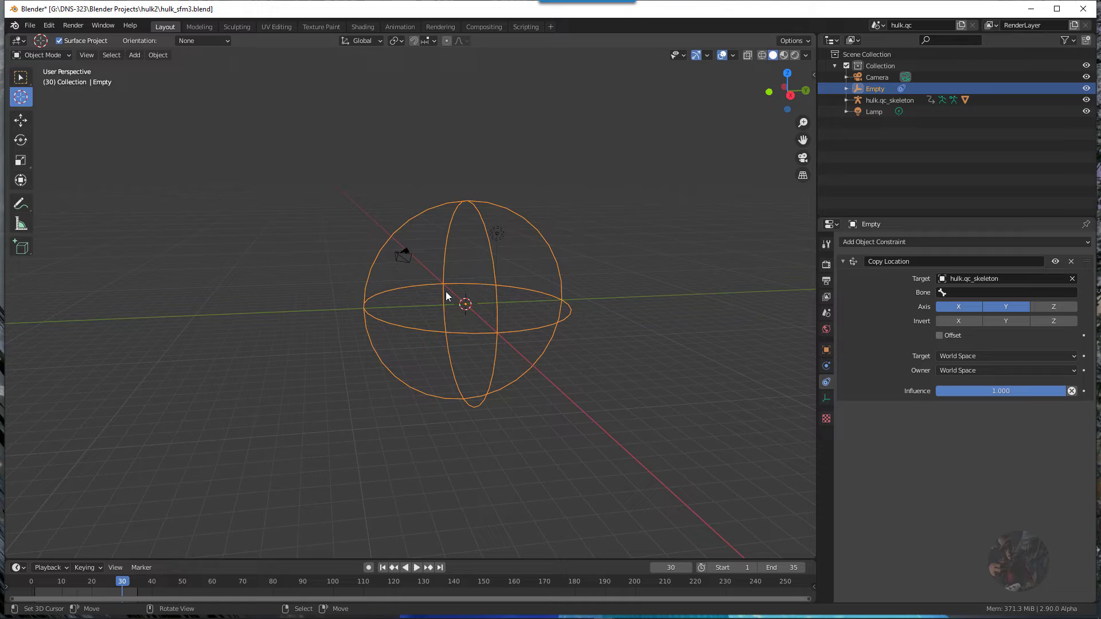
{"action": "mouse_move", "coordinate": [472, 298]}
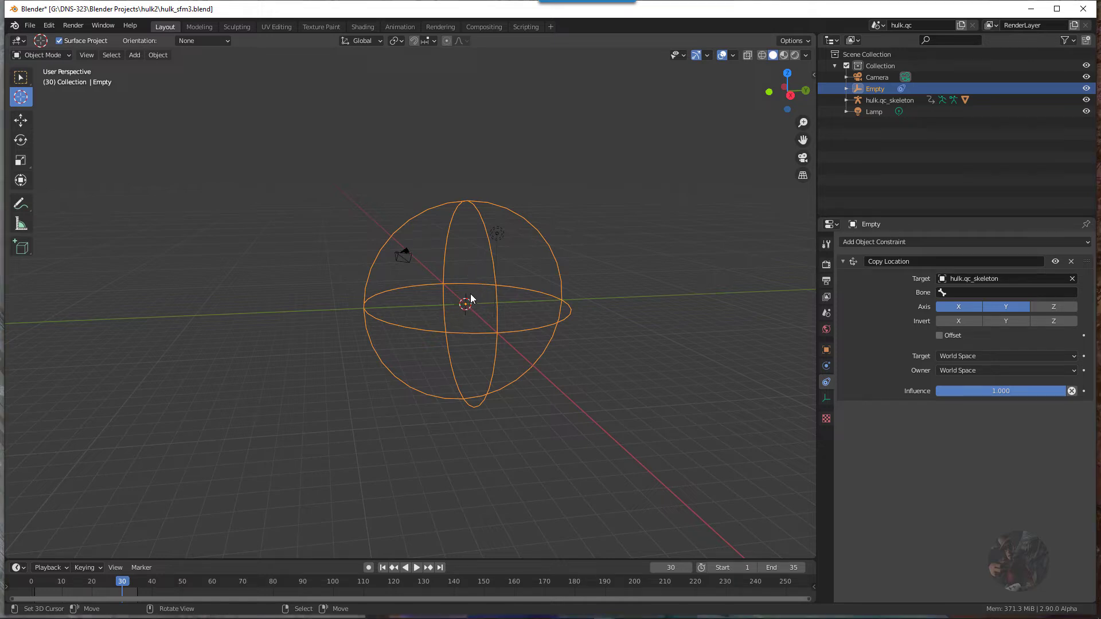
{"action": "mouse_move", "coordinate": [463, 297]}
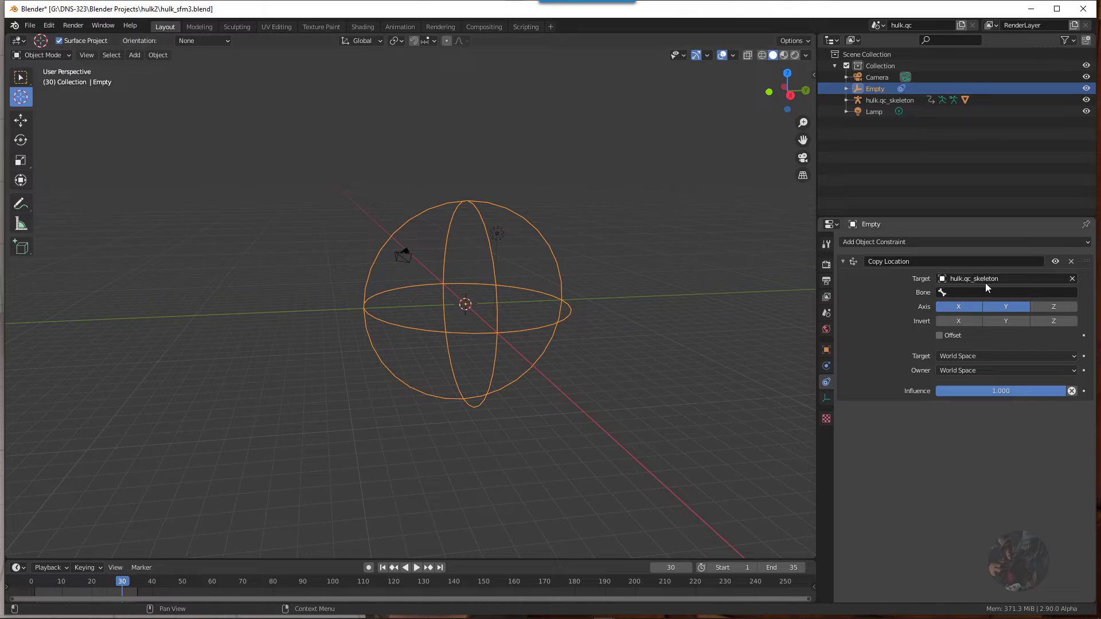
{"action": "mouse_move", "coordinate": [1004, 291]}
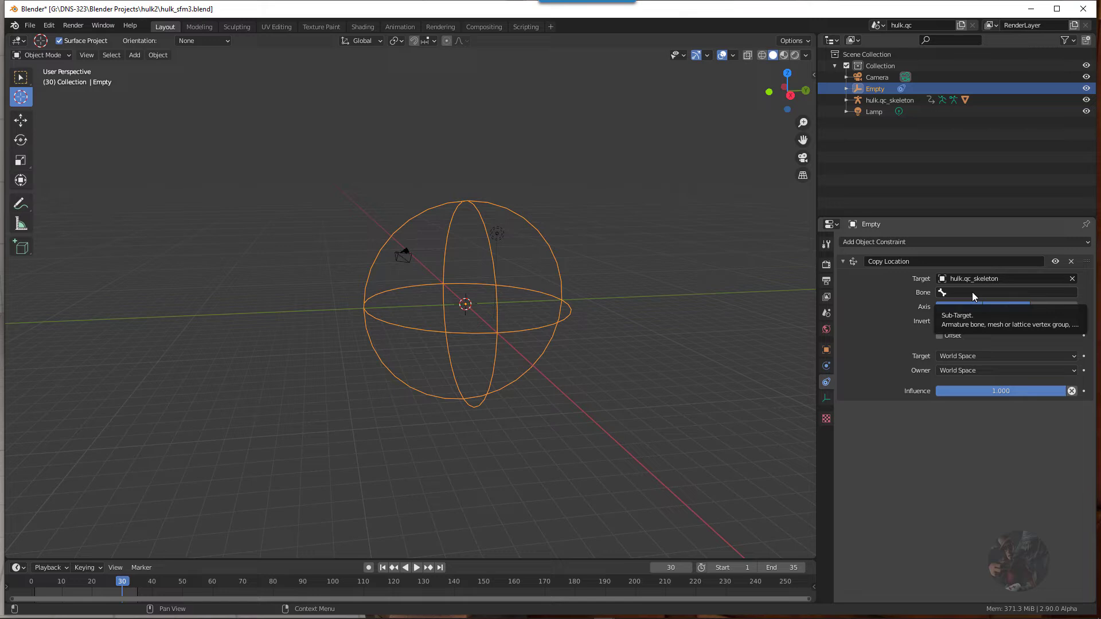
Choose bip_pelvis as the constraint's bone subtarget, searching 'pelvis'
{"action": "left_click", "coordinate": [1004, 292]}
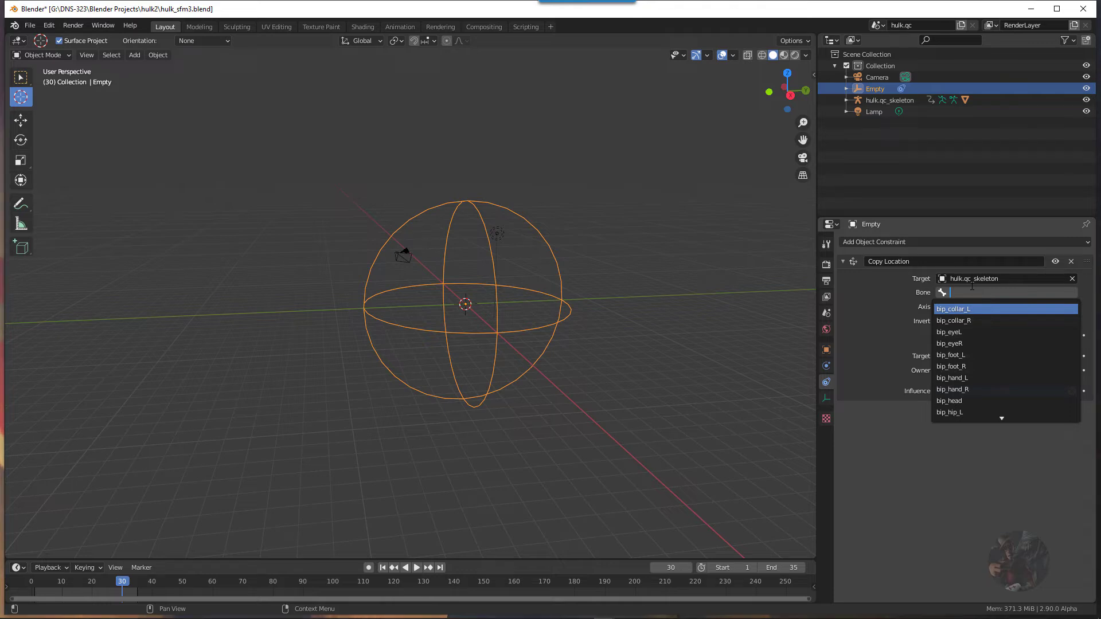
{"action": "type", "text": "pelvis"}
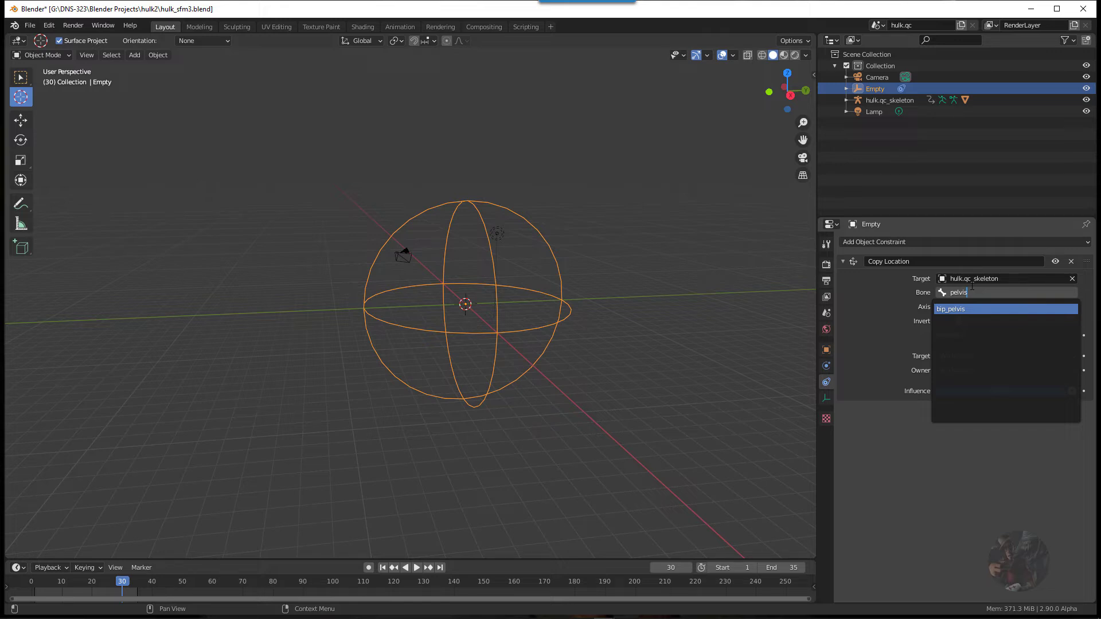
{"action": "left_click", "coordinate": [951, 309]}
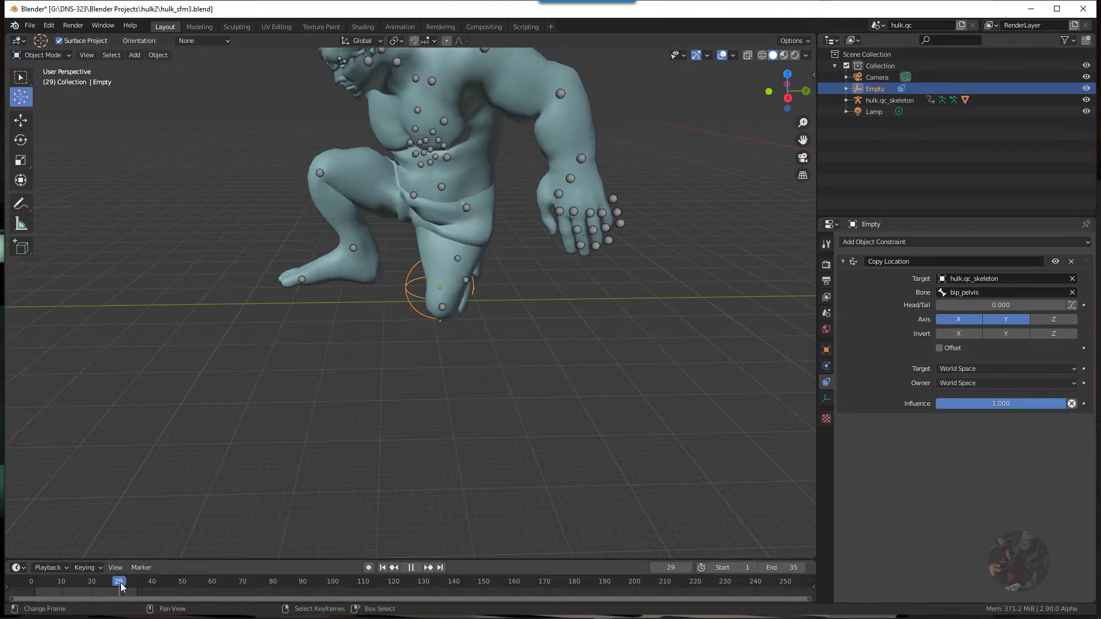
Scrub and jump through frames to watch the Empty track the pelvis, ending at frame 1
{"action": "left_click_drag", "start_coordinate": [119, 581], "coordinate": [102, 582]}
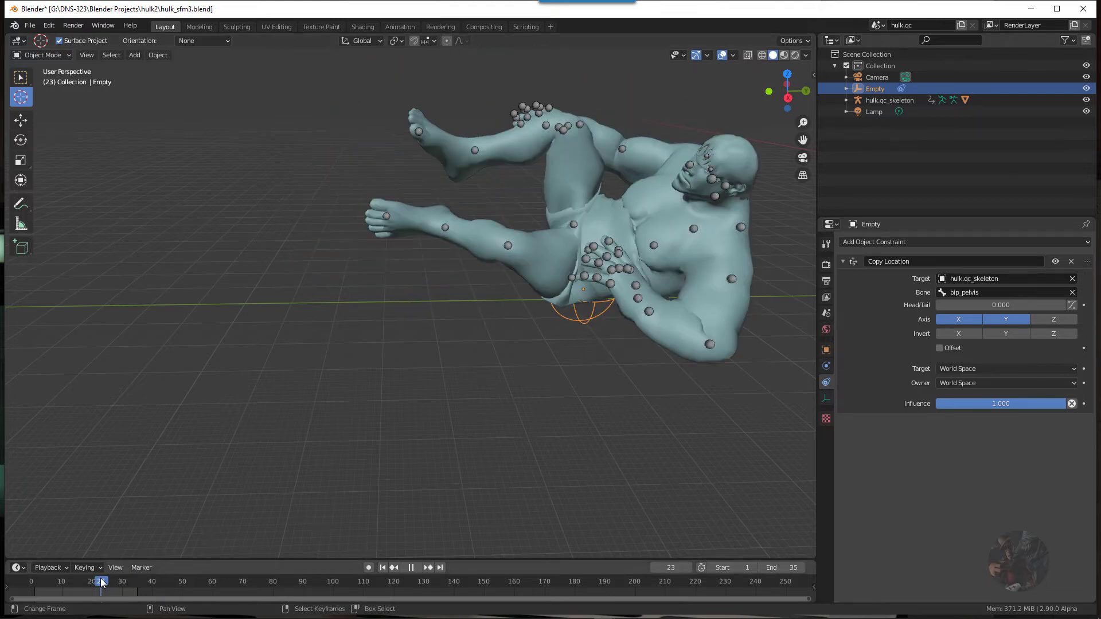
{"action": "left_click", "coordinate": [140, 581]}
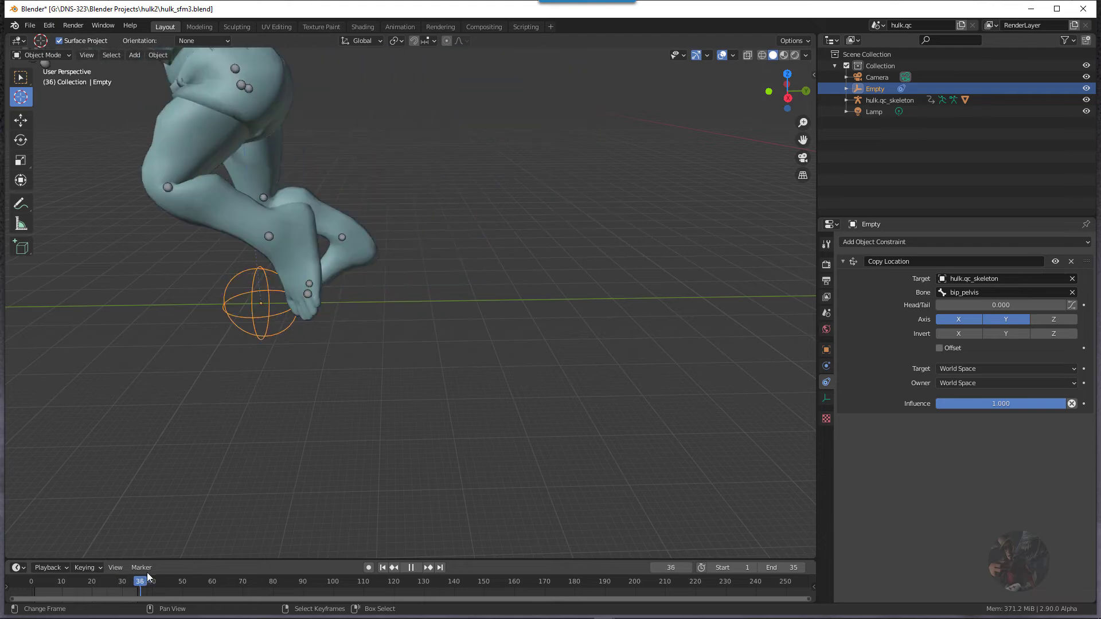
{"action": "left_click", "coordinate": [73, 581]}
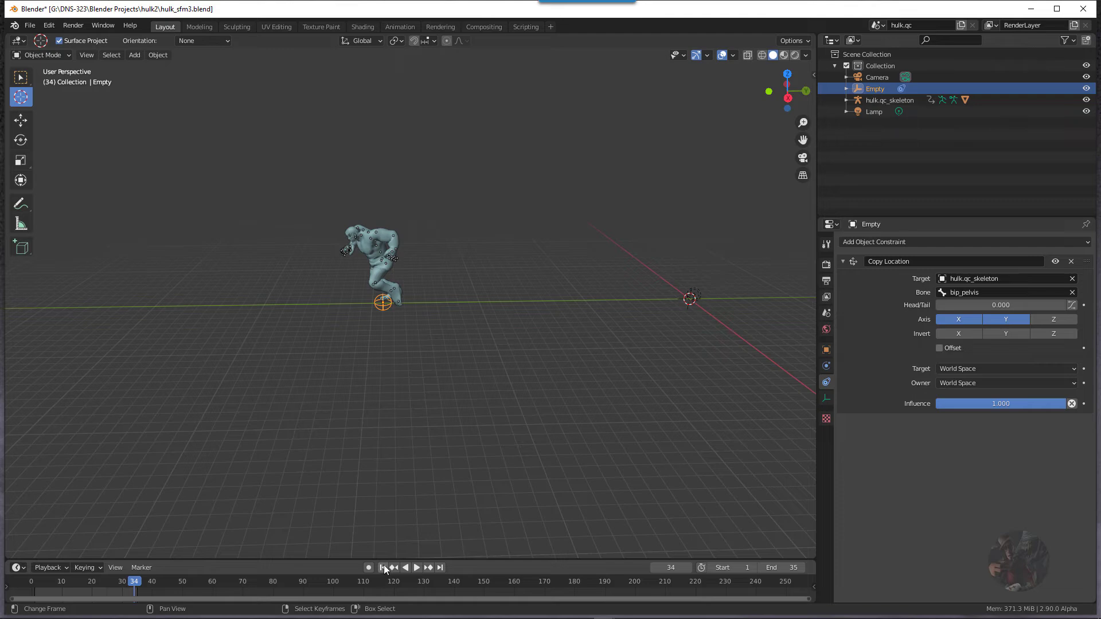
{"action": "left_click", "coordinate": [382, 567]}
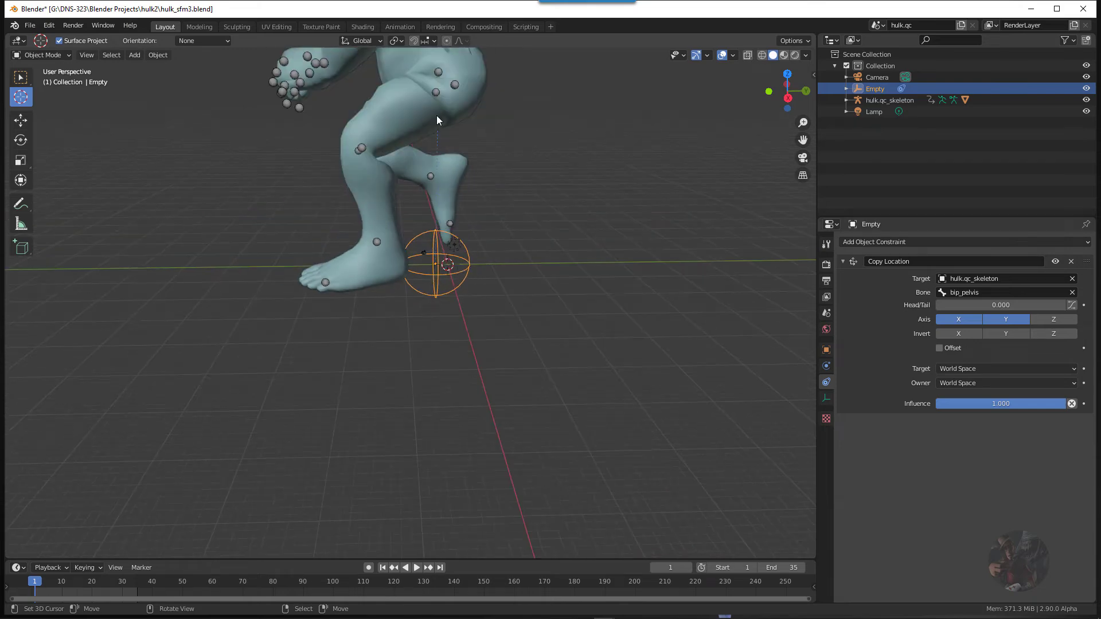
{"action": "mouse_move", "coordinate": [524, 218]}
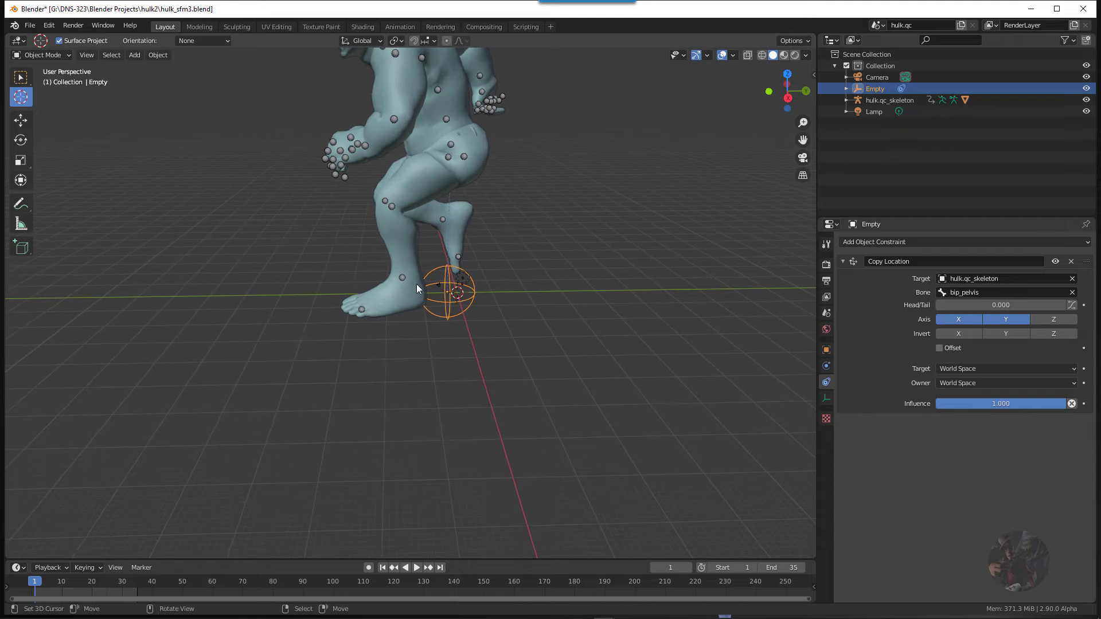
{"action": "mouse_move", "coordinate": [341, 315]}
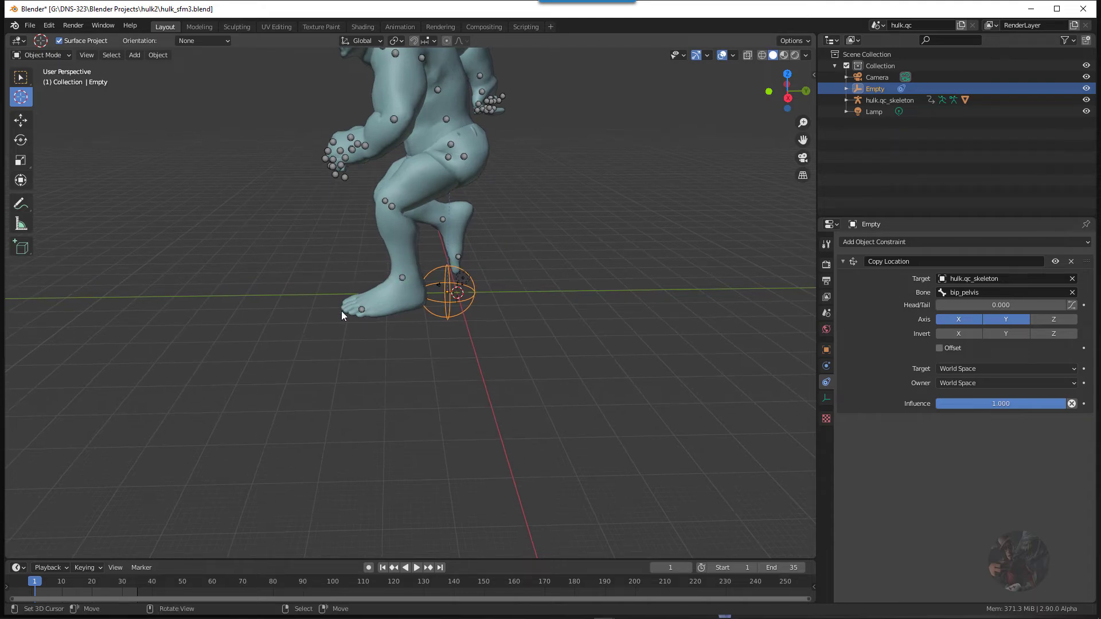
{"action": "mouse_move", "coordinate": [344, 298]}
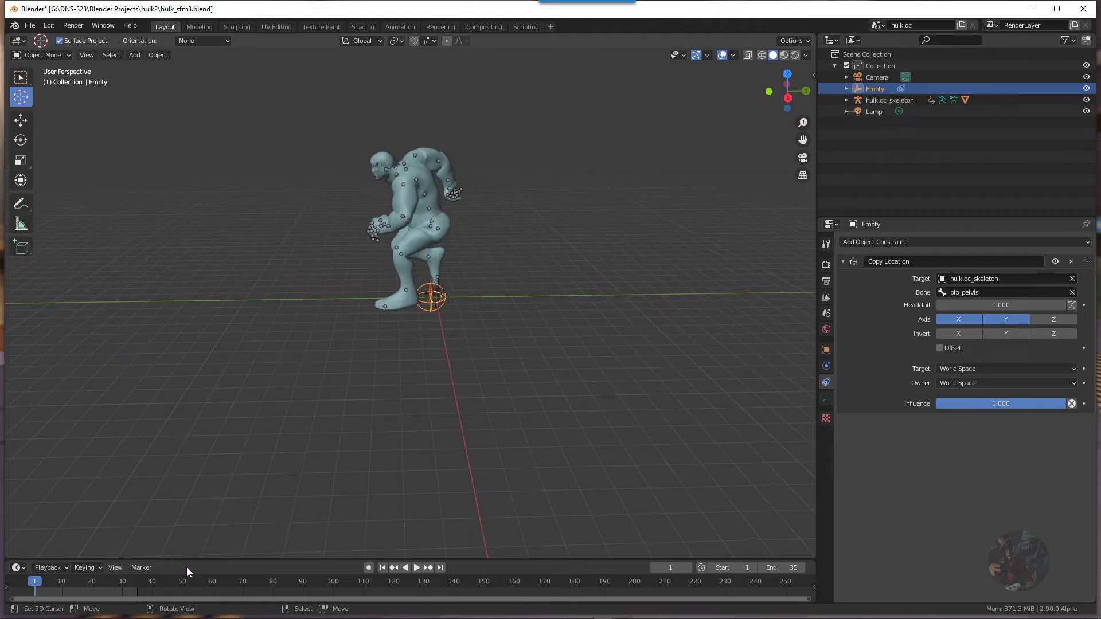
Replay the animation from the first frame to confirm the Empty follows the pelvis
{"action": "left_click", "coordinate": [415, 567]}
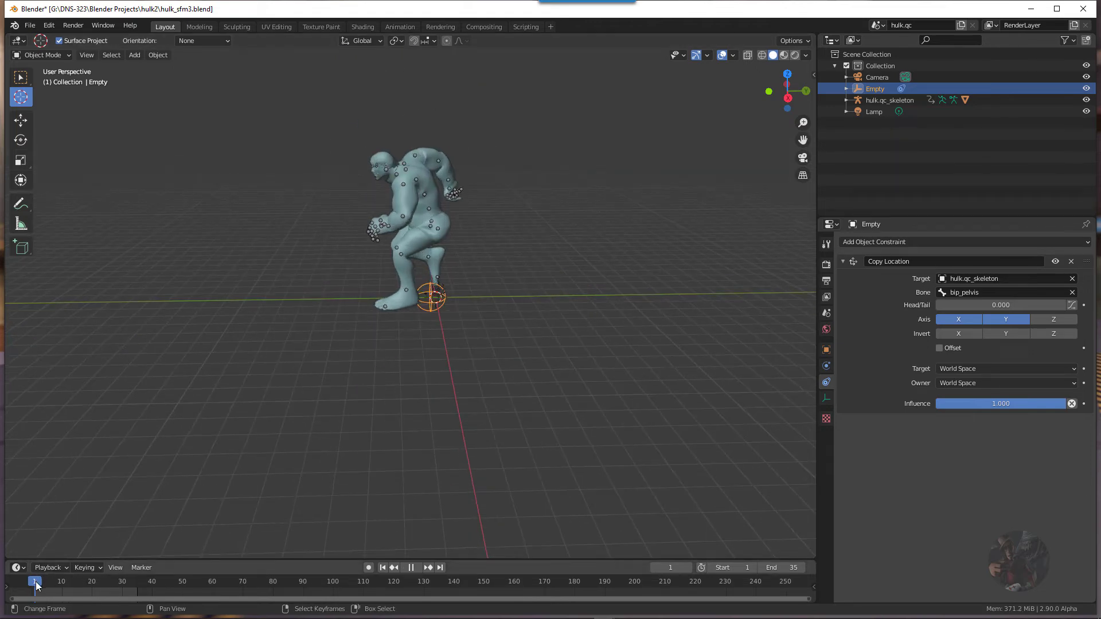
{"action": "left_click", "coordinate": [49, 581]}
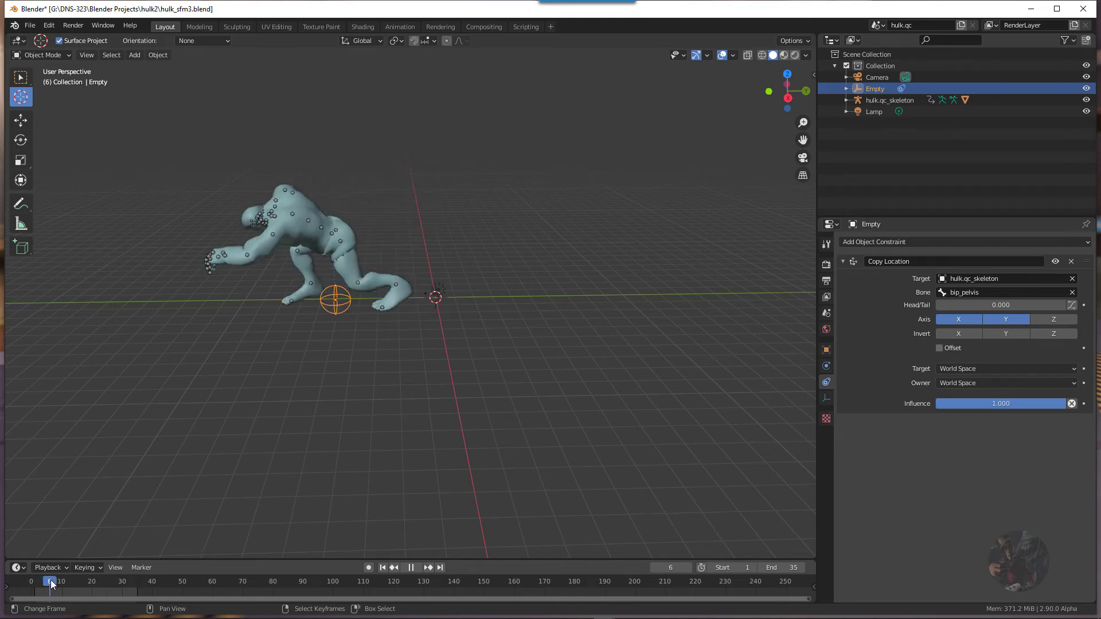
{"action": "left_click", "coordinate": [87, 581]}
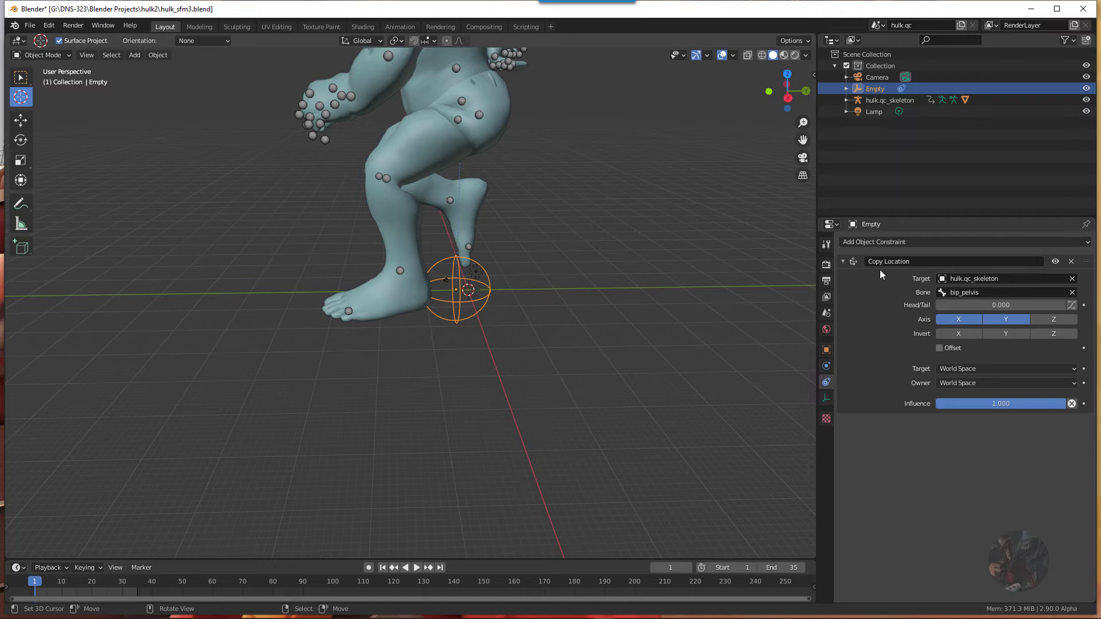
Switch the constraint's bone subtarget to bip_foot_L, searching 'foot'
{"action": "left_click", "coordinate": [1001, 291]}
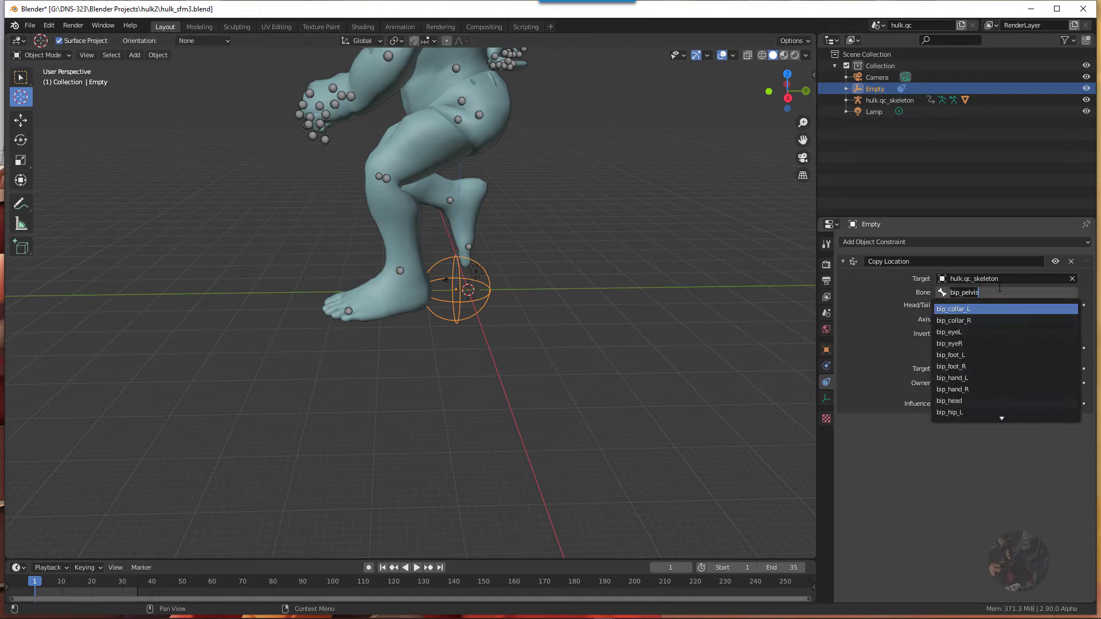
{"action": "type", "text": "foo"}
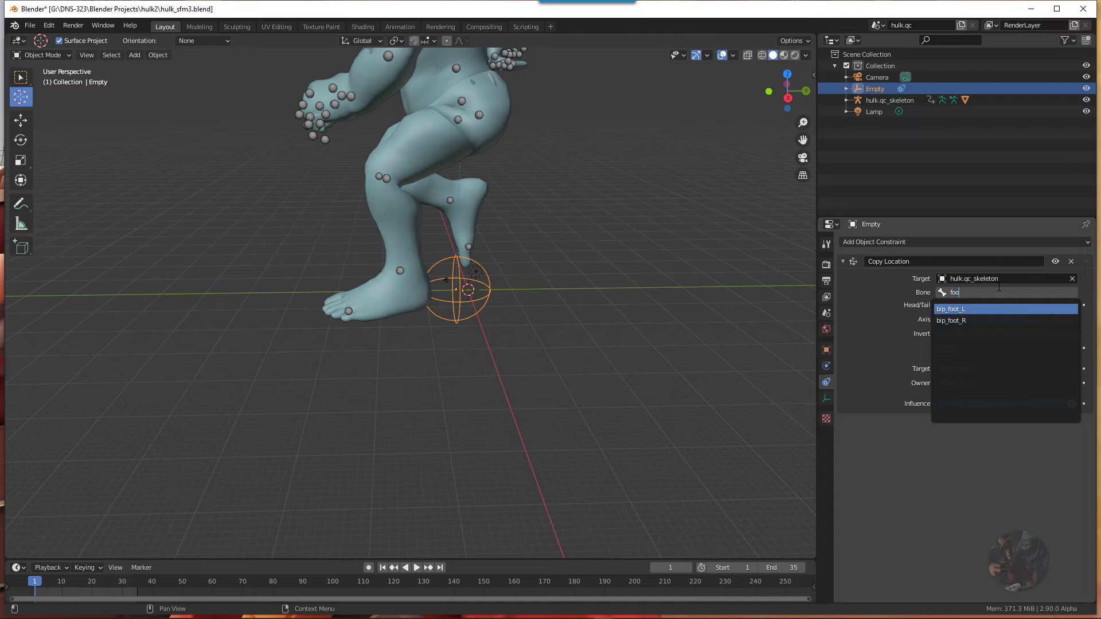
{"action": "left_click", "coordinate": [951, 308]}
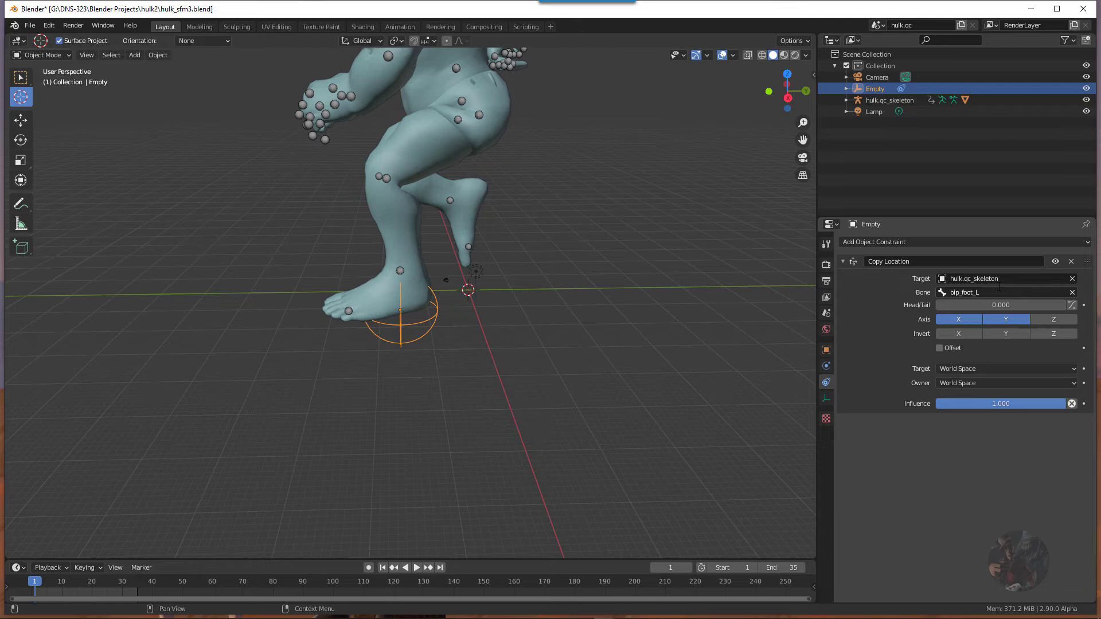
Change the bone subtarget again to bip_foot_R
{"action": "left_click", "coordinate": [1004, 292]}
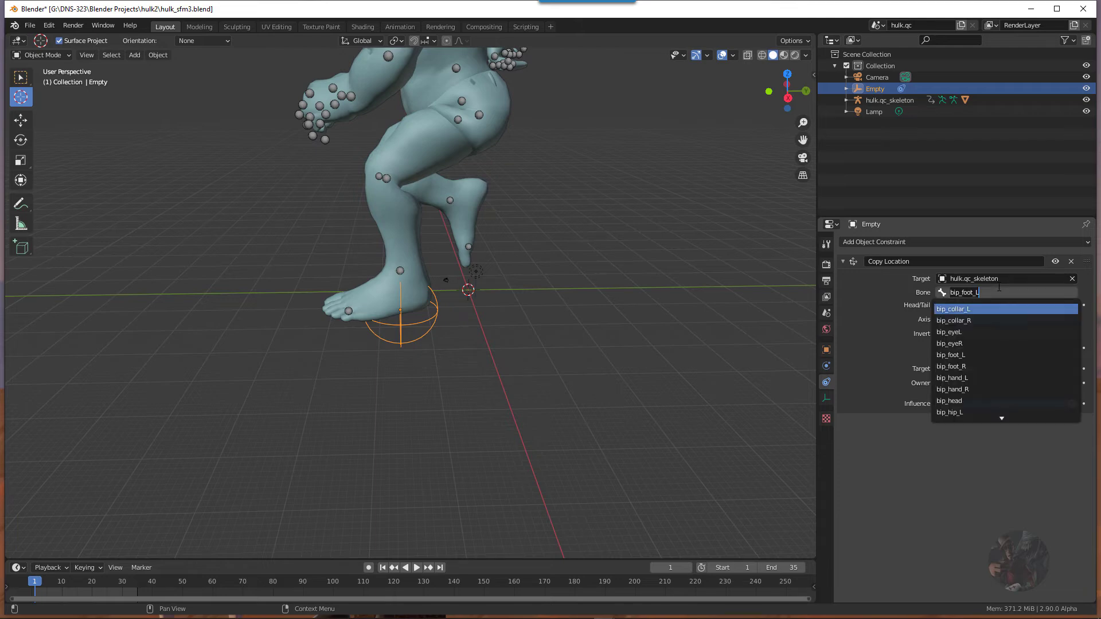
{"action": "type", "text": "foot"}
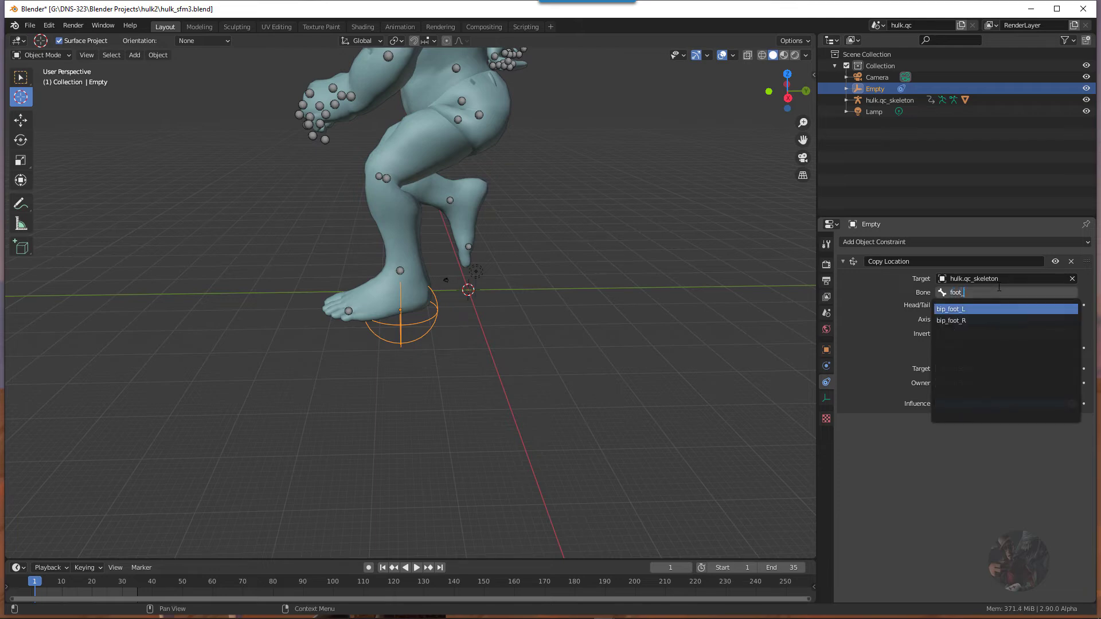
{"action": "left_click", "coordinate": [951, 320]}
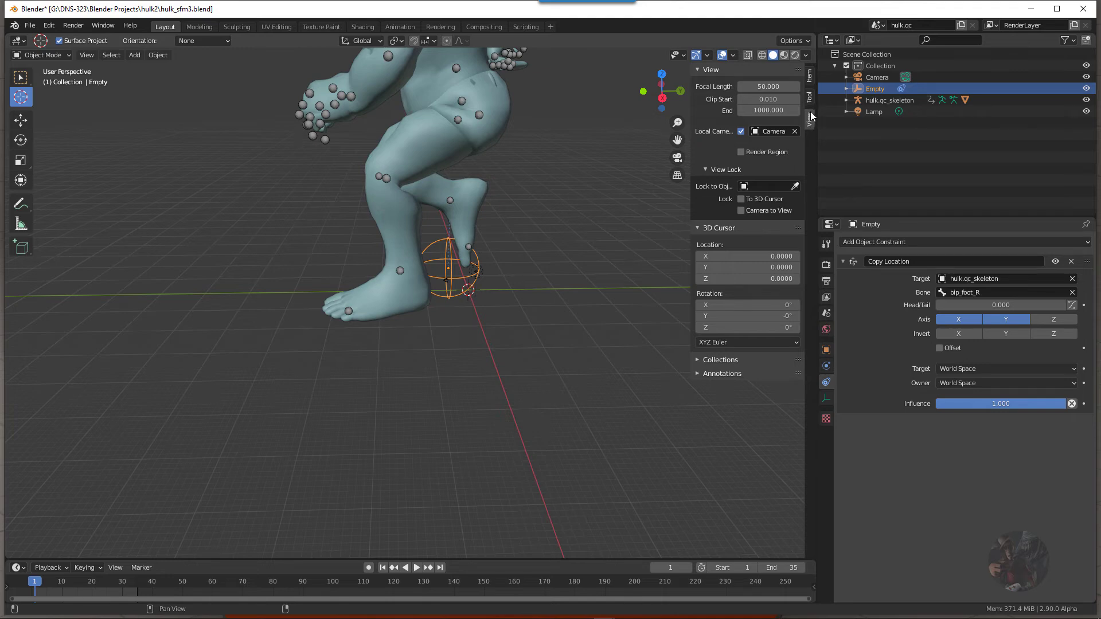
{"action": "mouse_move", "coordinate": [745, 194]}
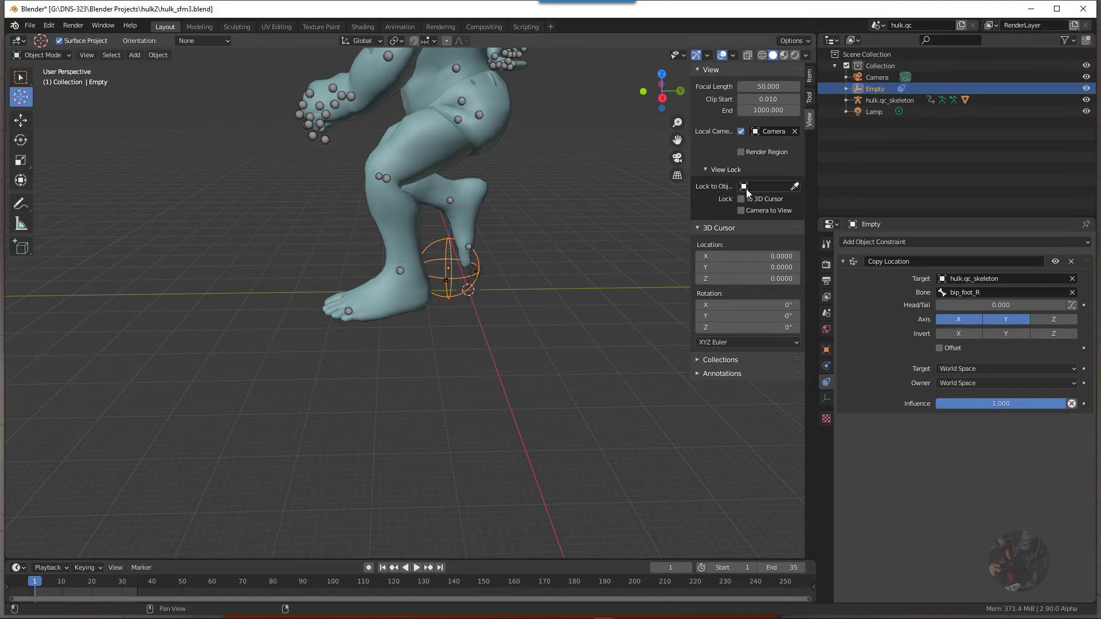
Set View Lock's Lock to Object to the Empty so the viewport follows it
{"action": "left_click", "coordinate": [768, 185]}
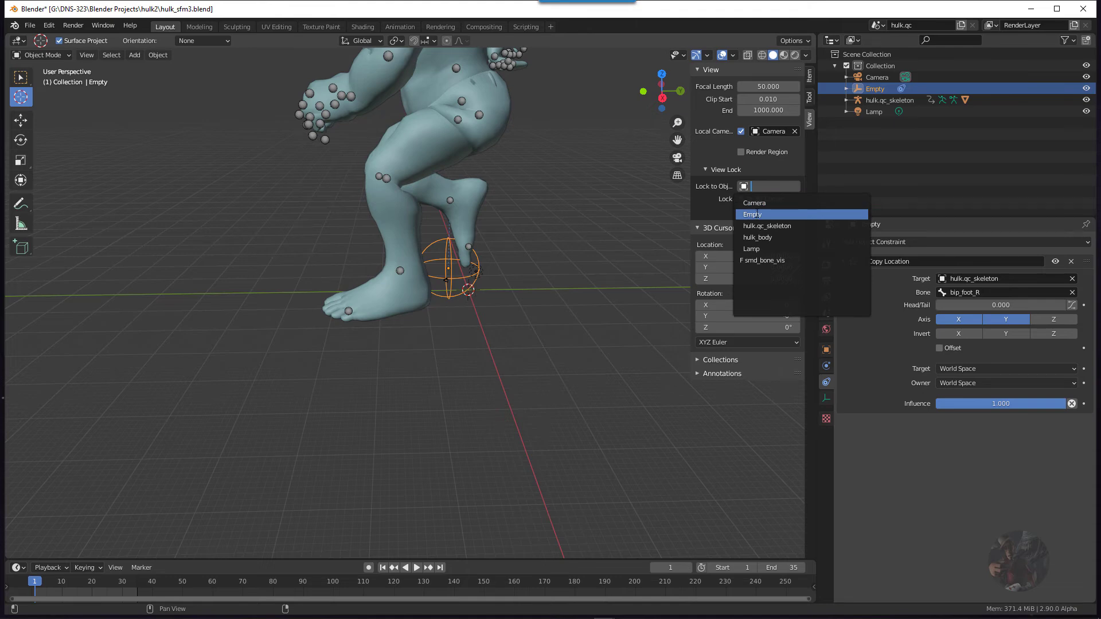
{"action": "left_click", "coordinate": [752, 213]}
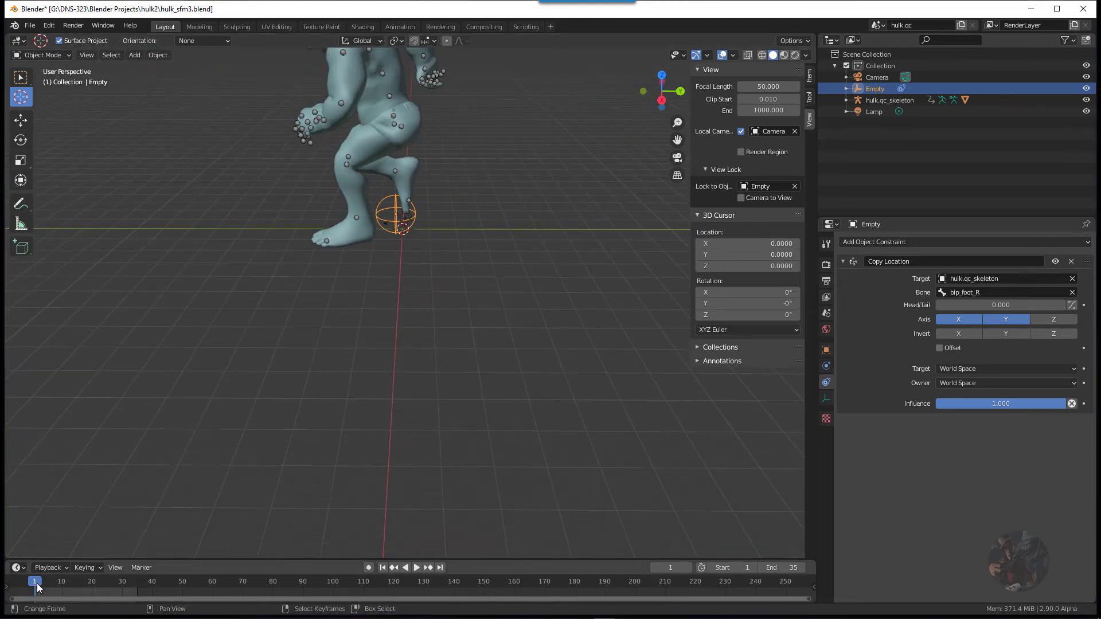
Play and scrub across several frames to confirm the view stays centred on the right foot
{"action": "left_click", "coordinate": [416, 566]}
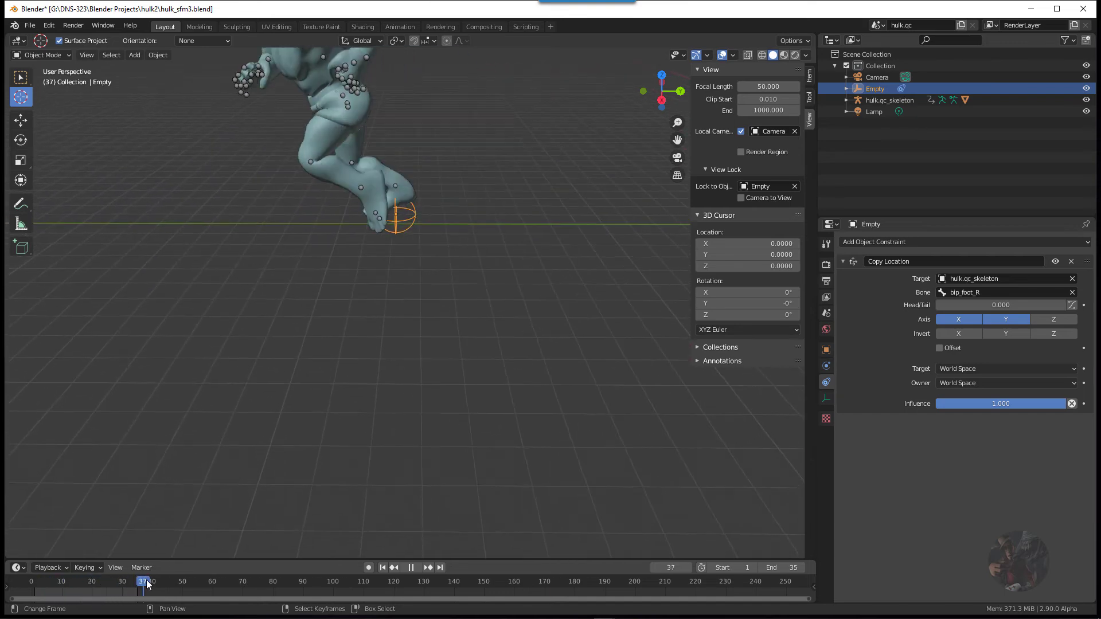
{"action": "left_click", "coordinate": [131, 581]}
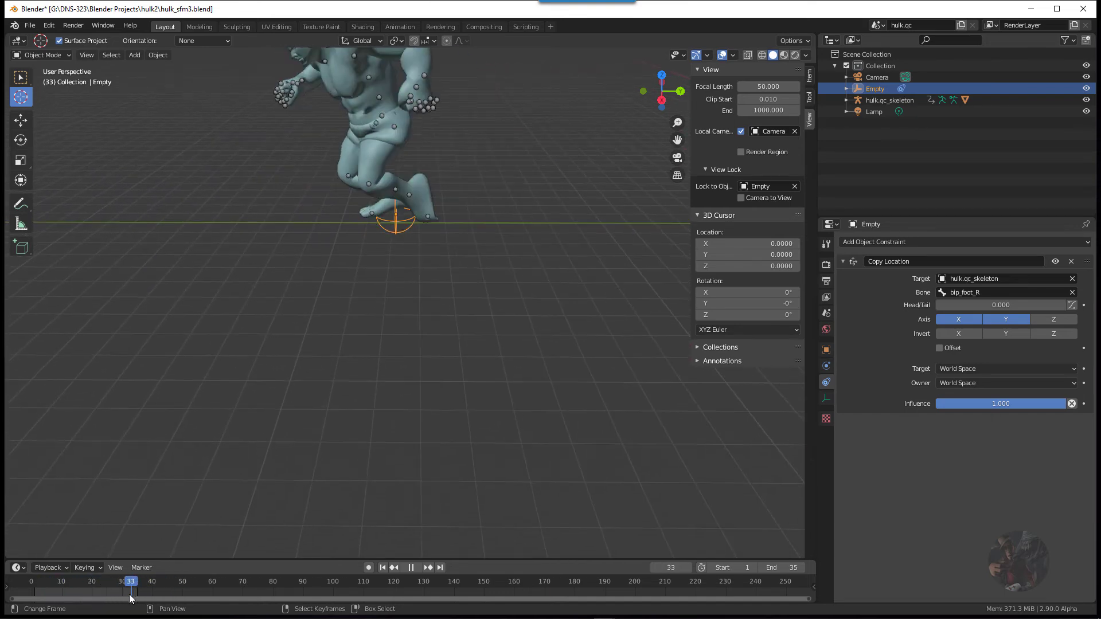
{"action": "left_click", "coordinate": [85, 580]}
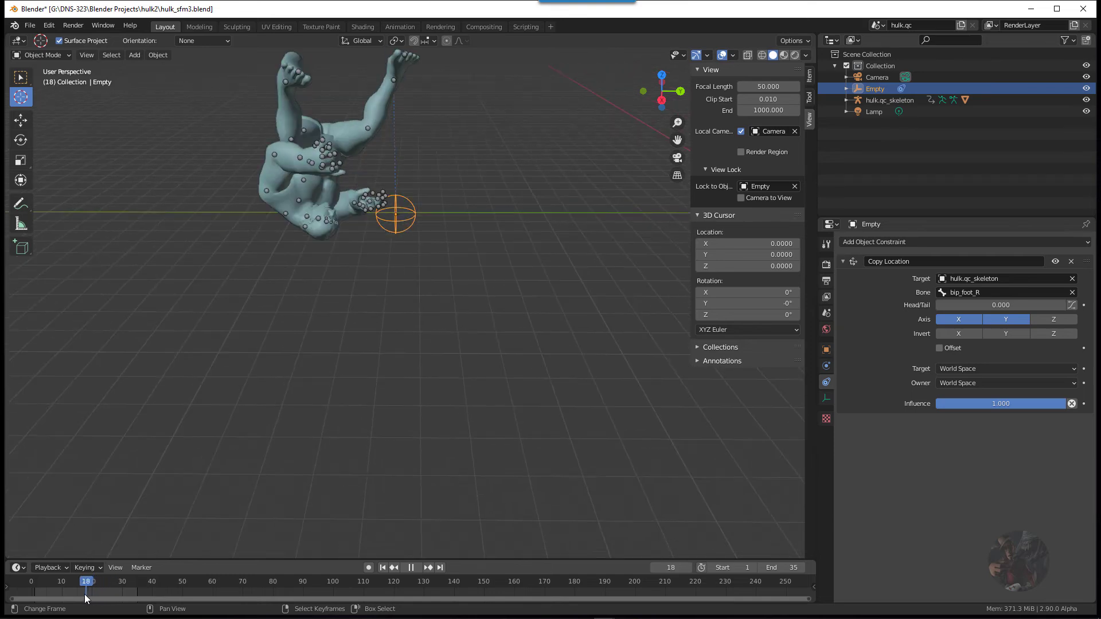
{"action": "left_click", "coordinate": [46, 581]}
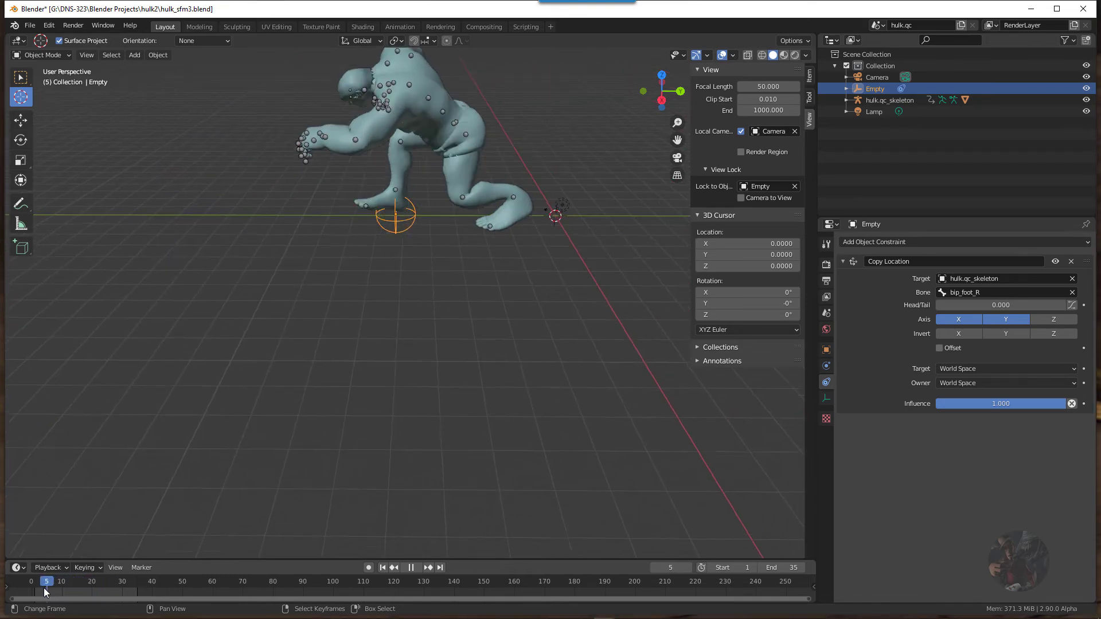
{"action": "left_click", "coordinate": [70, 581]}
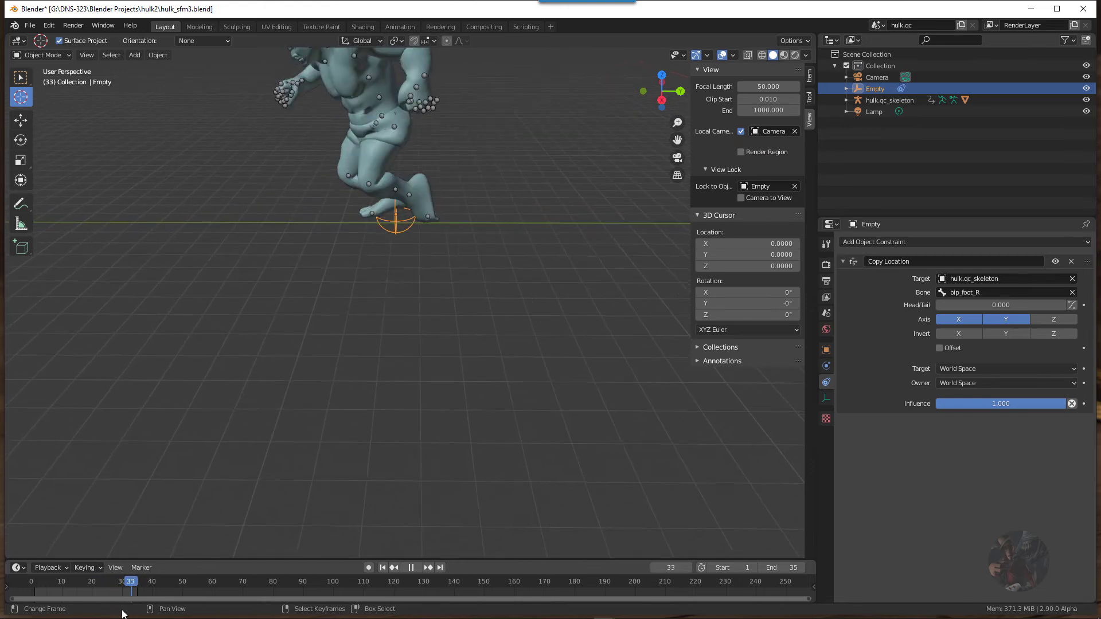
{"action": "left_click", "coordinate": [34, 581]}
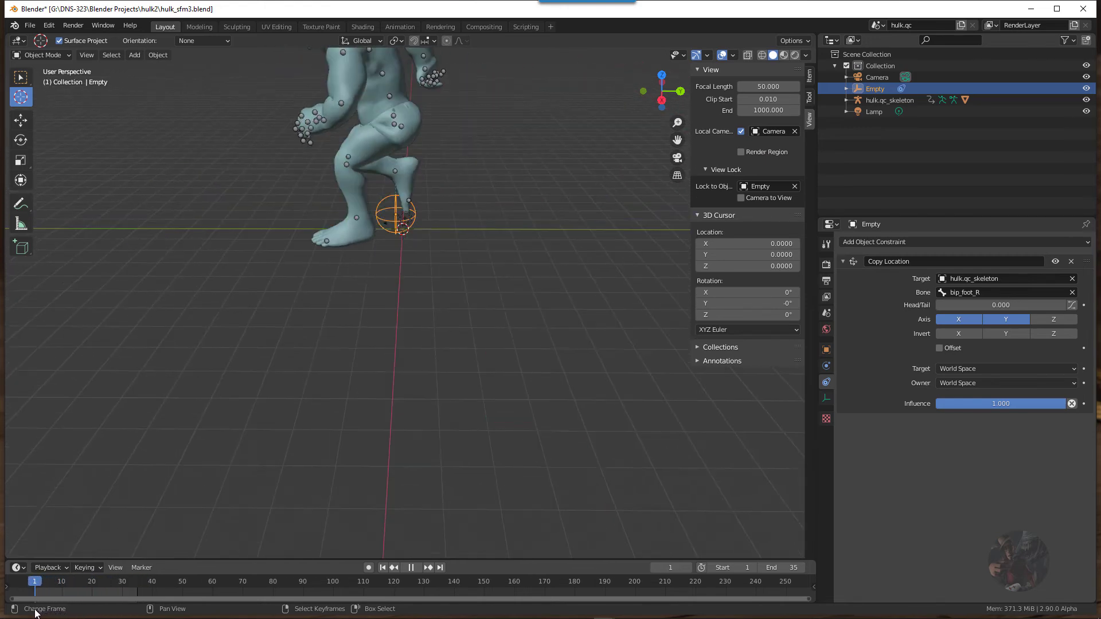
{"action": "left_click", "coordinate": [40, 581]}
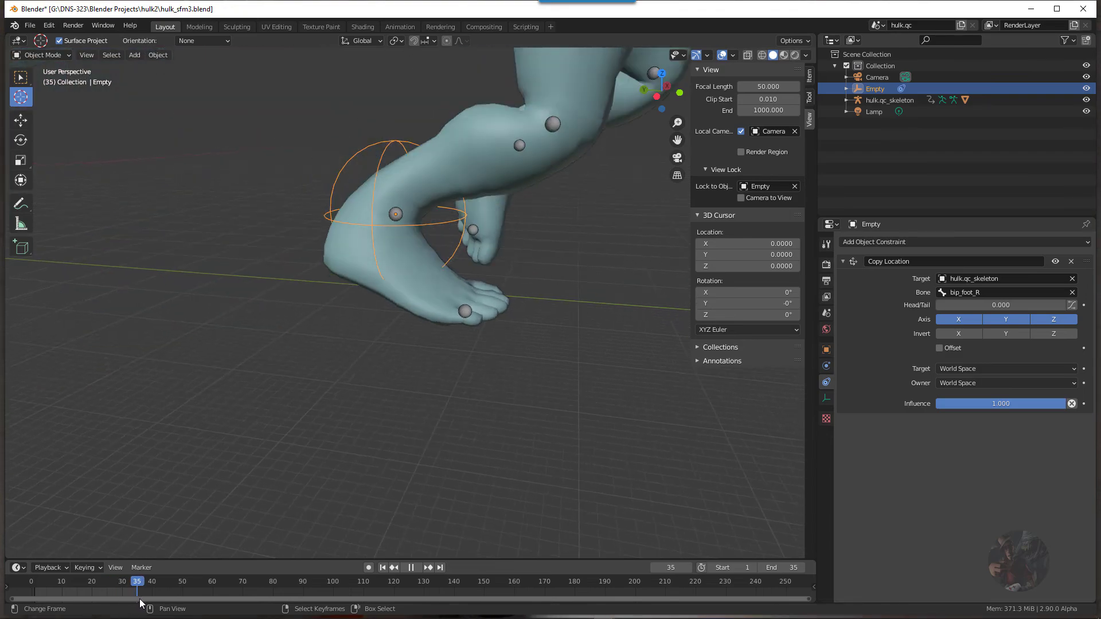
Return the timeline to frame 0 after enabling Z in the Copy Location constraint
{"action": "left_click", "coordinate": [31, 581]}
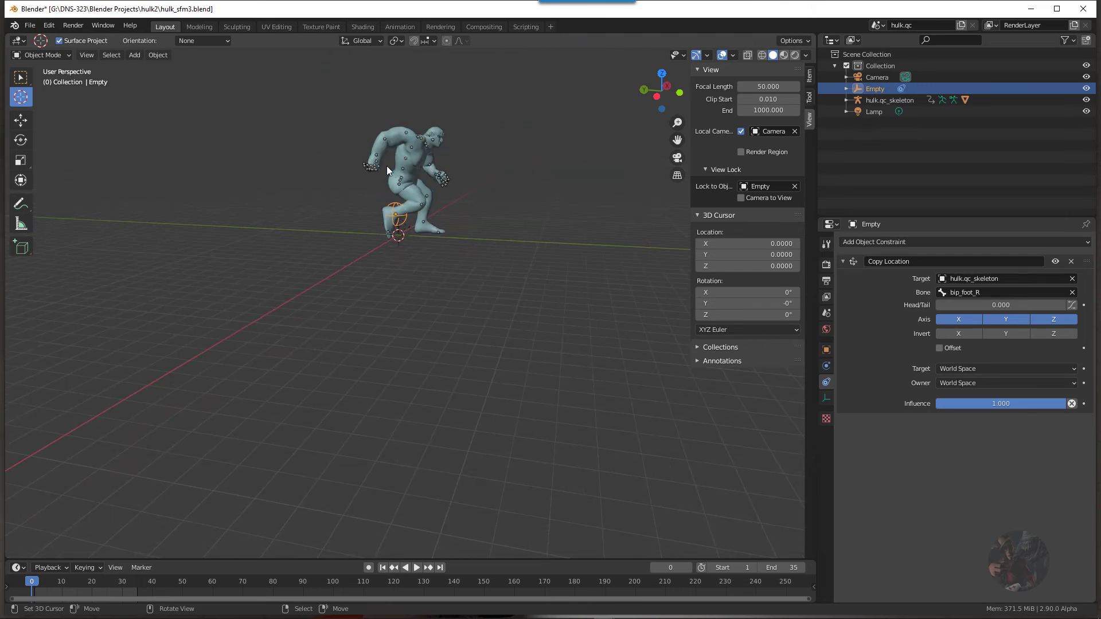
{"action": "left_click", "coordinate": [888, 100]}
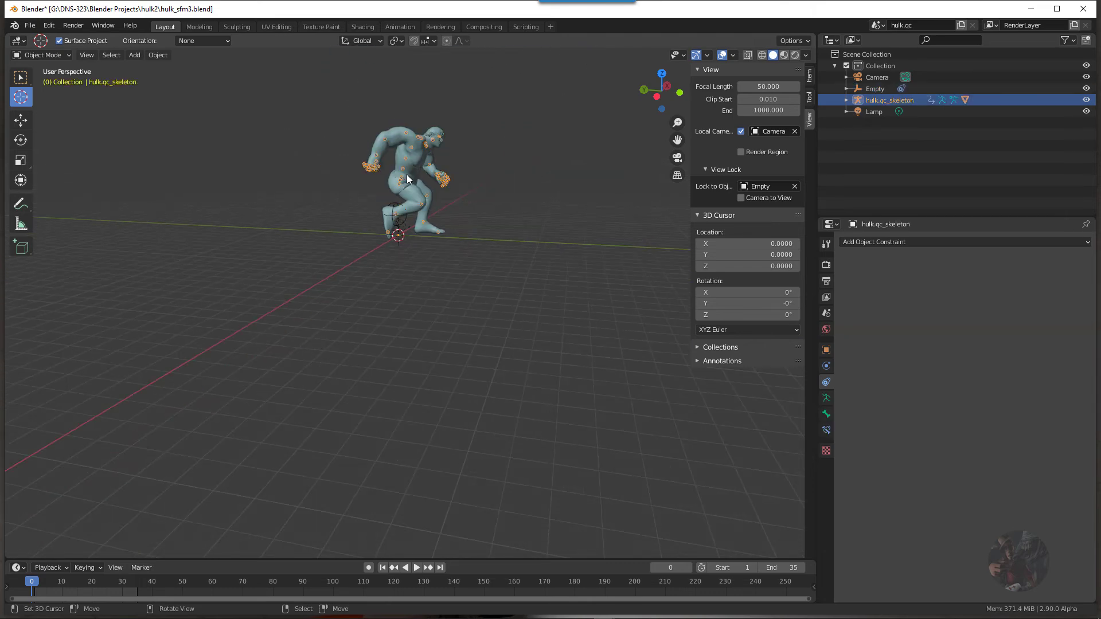
{"action": "key", "text": "g"}
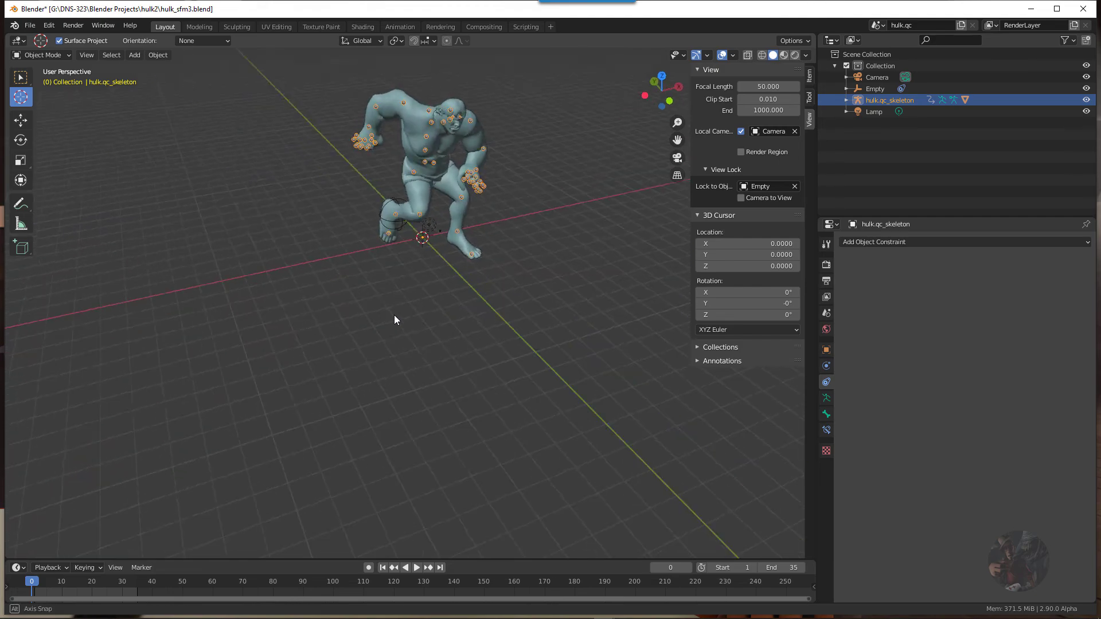
{"action": "left_click_drag", "start_coordinate": [395, 320], "coordinate": [440, 284]}
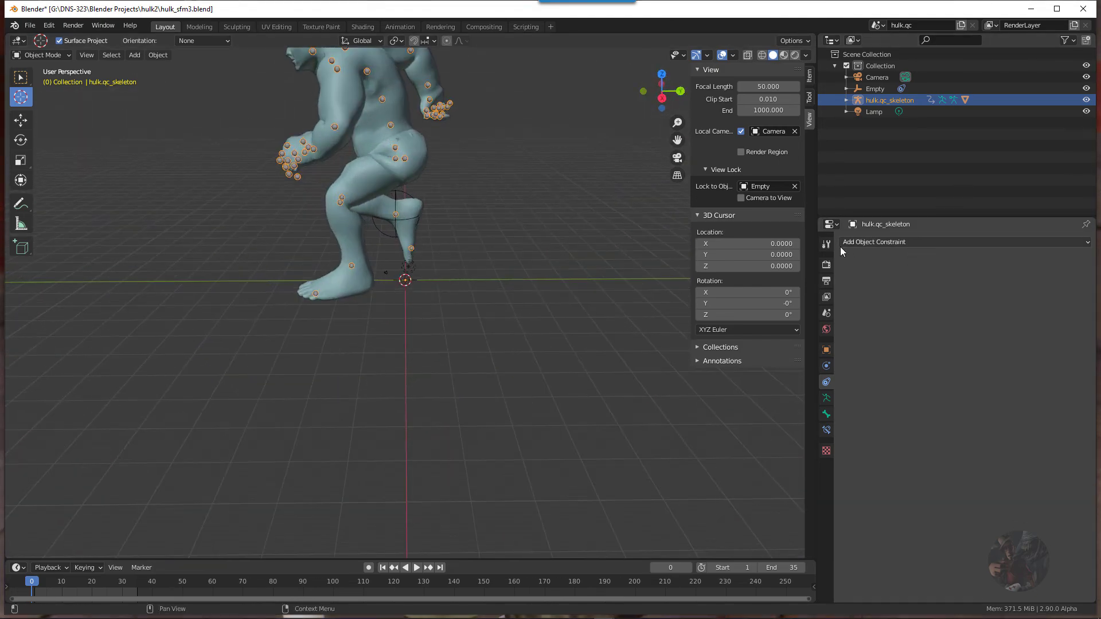
{"action": "mouse_move", "coordinate": [906, 240]}
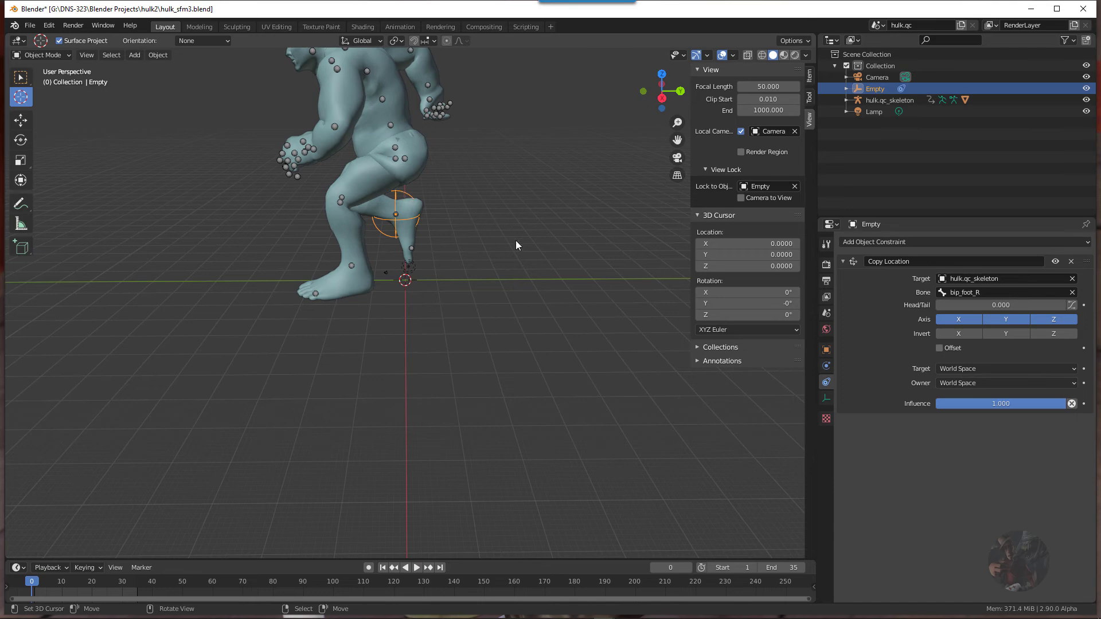
Change the Copy Location constraint's bone target to bip_foot_L
{"action": "left_click", "coordinate": [997, 292]}
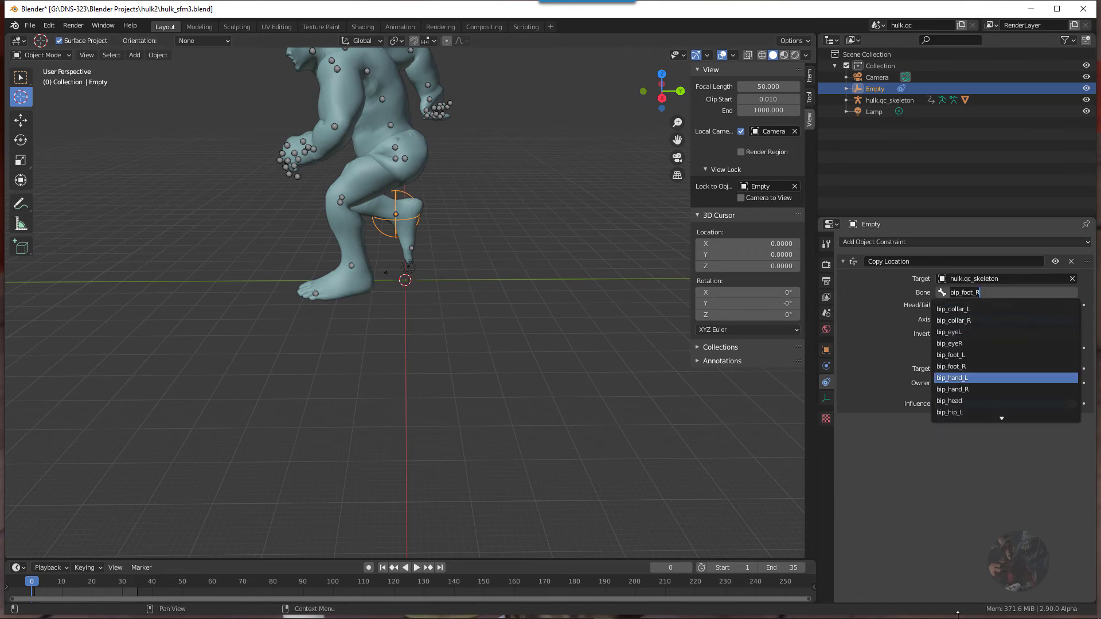
{"action": "mouse_move", "coordinate": [950, 344]}
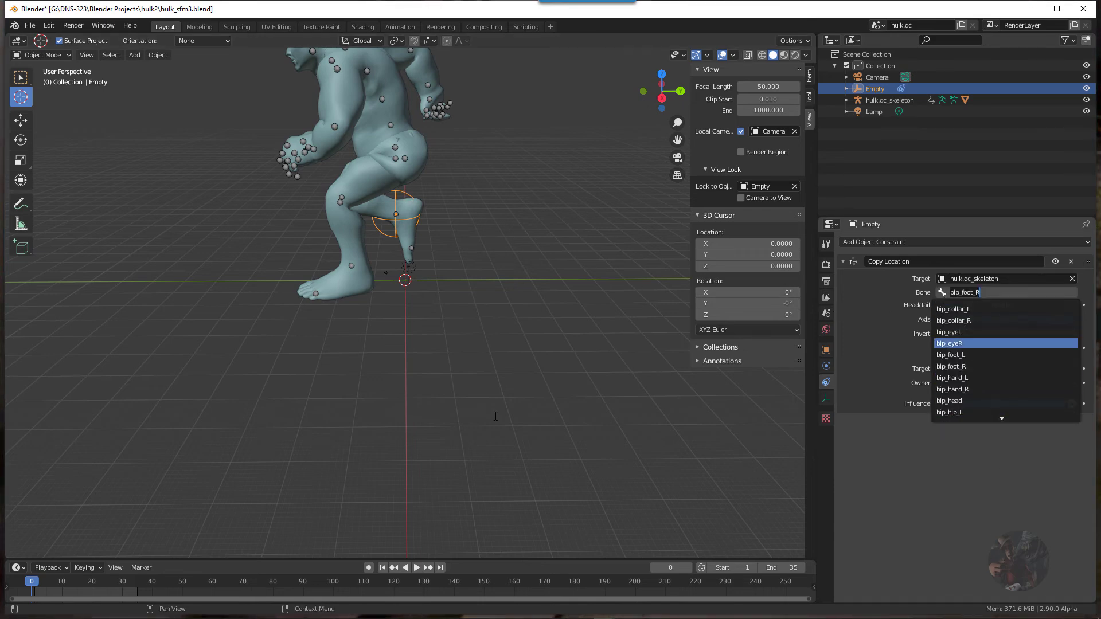
{"action": "mouse_move", "coordinate": [951, 355]}
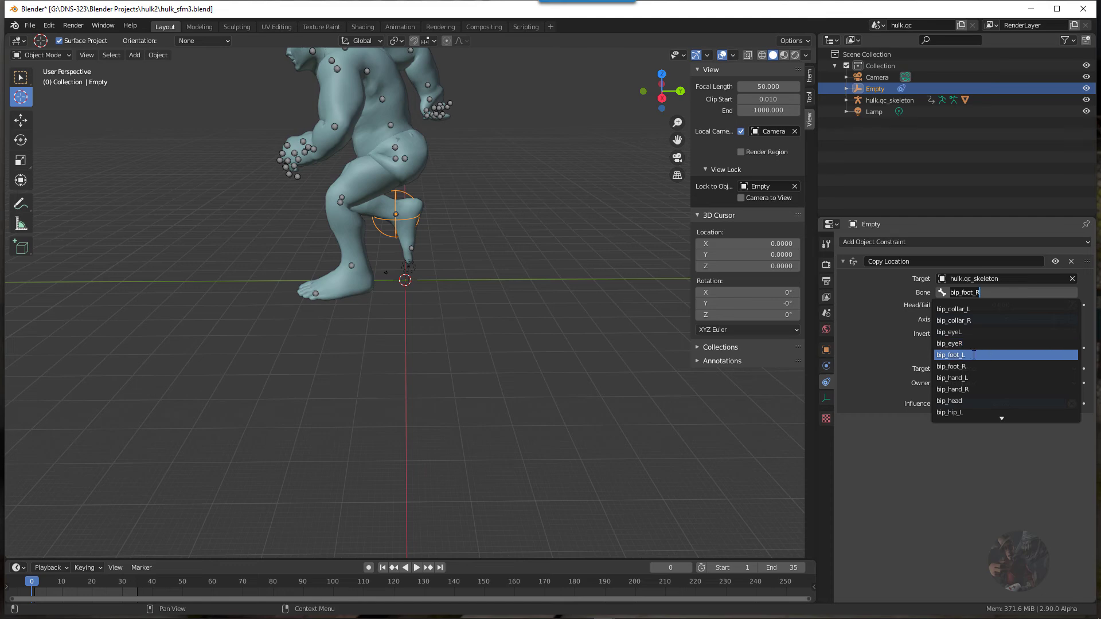
{"action": "left_click", "coordinate": [951, 354]}
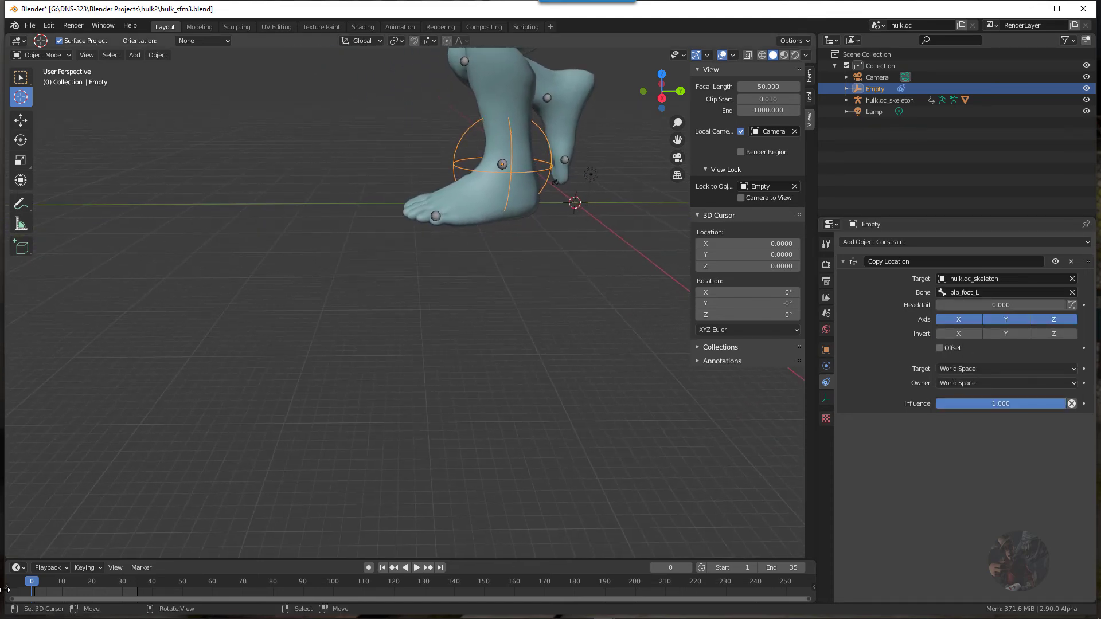
Play and scrub to frames 8 and 11 to verify the view tracks the left foot
{"action": "left_click", "coordinate": [415, 567]}
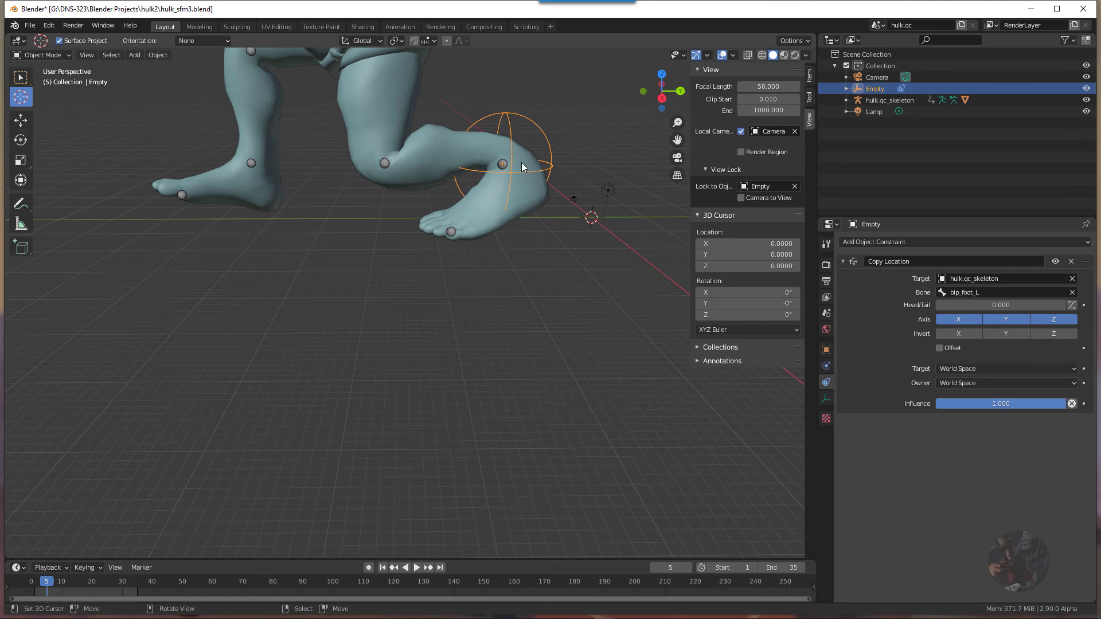
{"action": "mouse_move", "coordinate": [153, 522]}
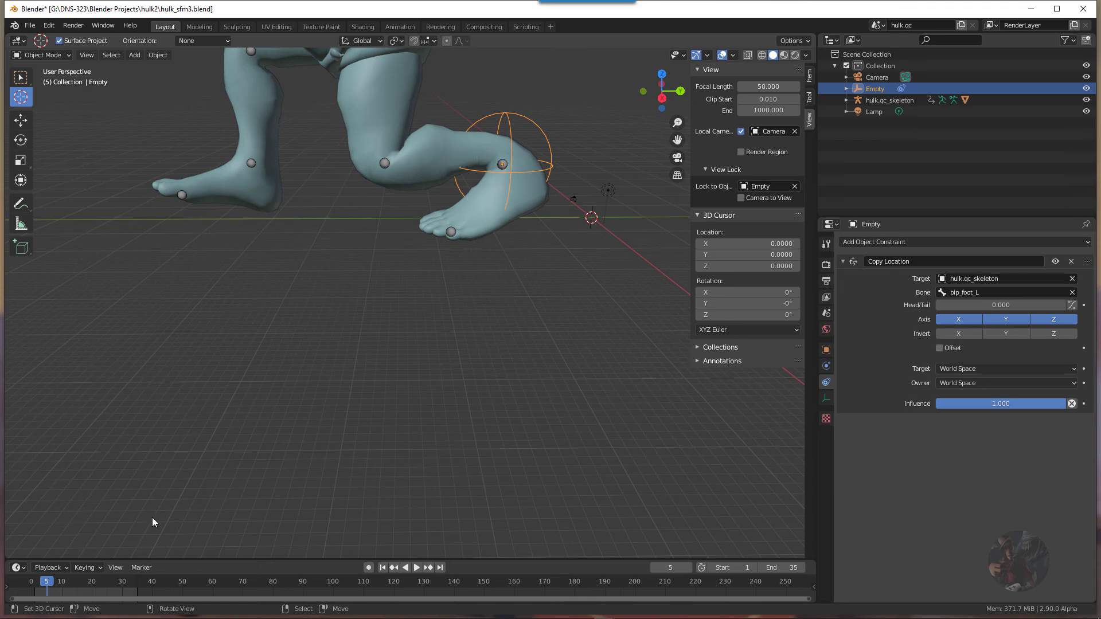
{"action": "left_click", "coordinate": [415, 567]}
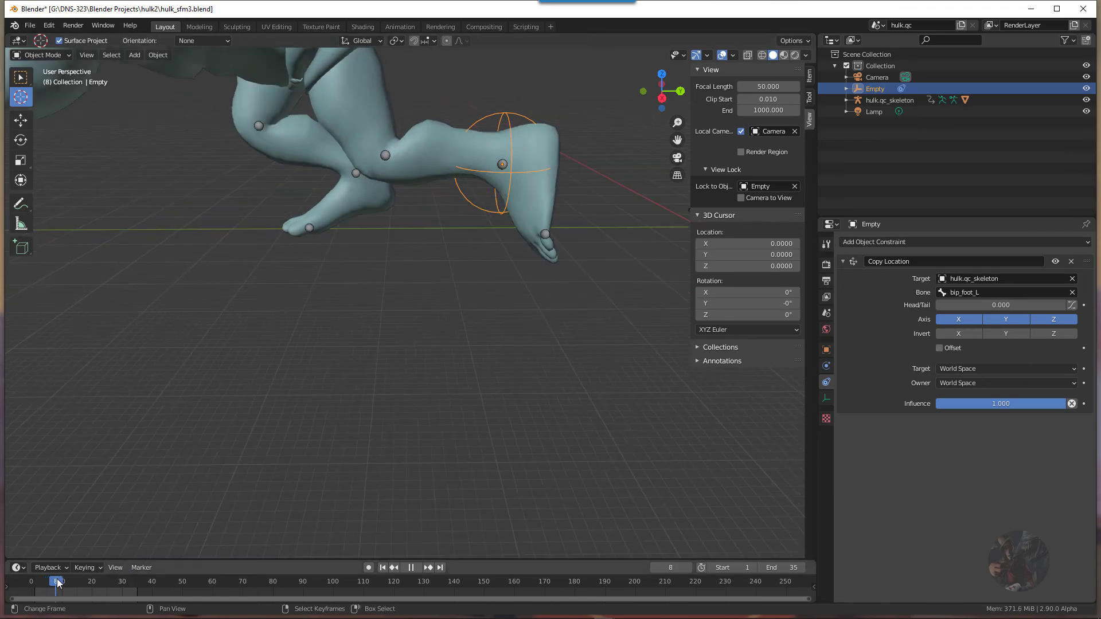
{"action": "left_click", "coordinate": [64, 581]}
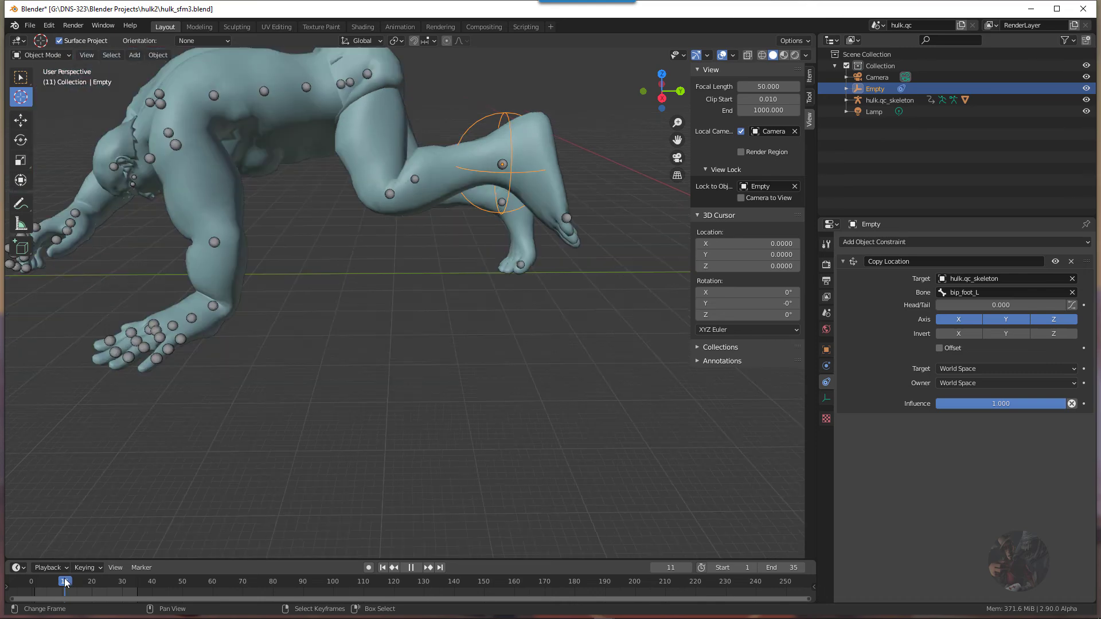
{"action": "left_click", "coordinate": [56, 582]}
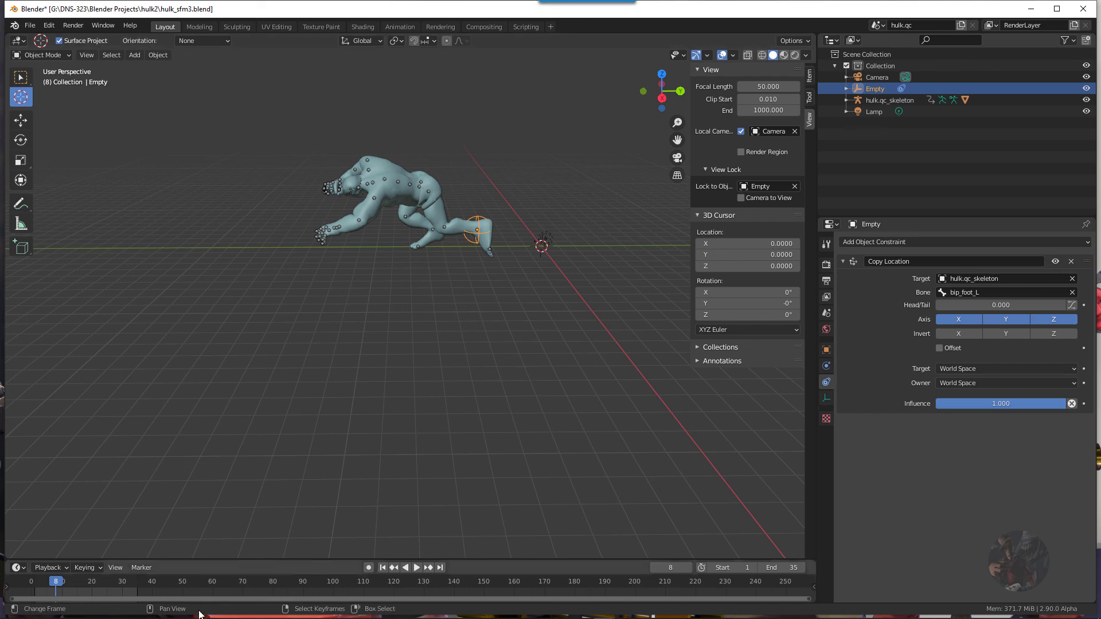
Rewind to the first frame and play the animation with the view following the left foot
{"action": "left_click", "coordinate": [384, 567]}
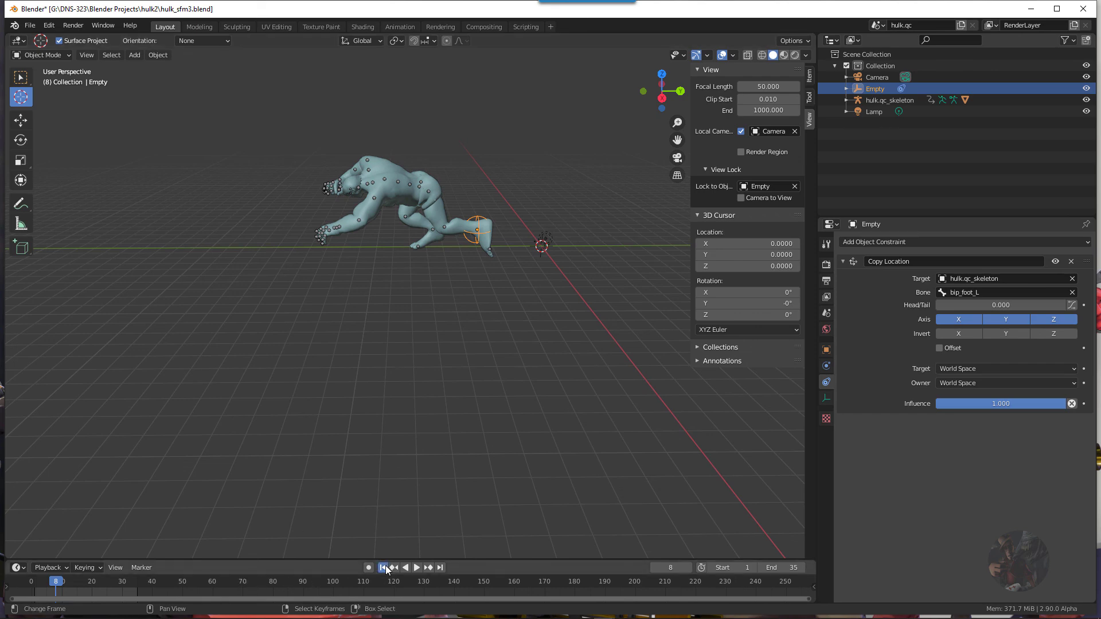
{"action": "left_click", "coordinate": [382, 567]}
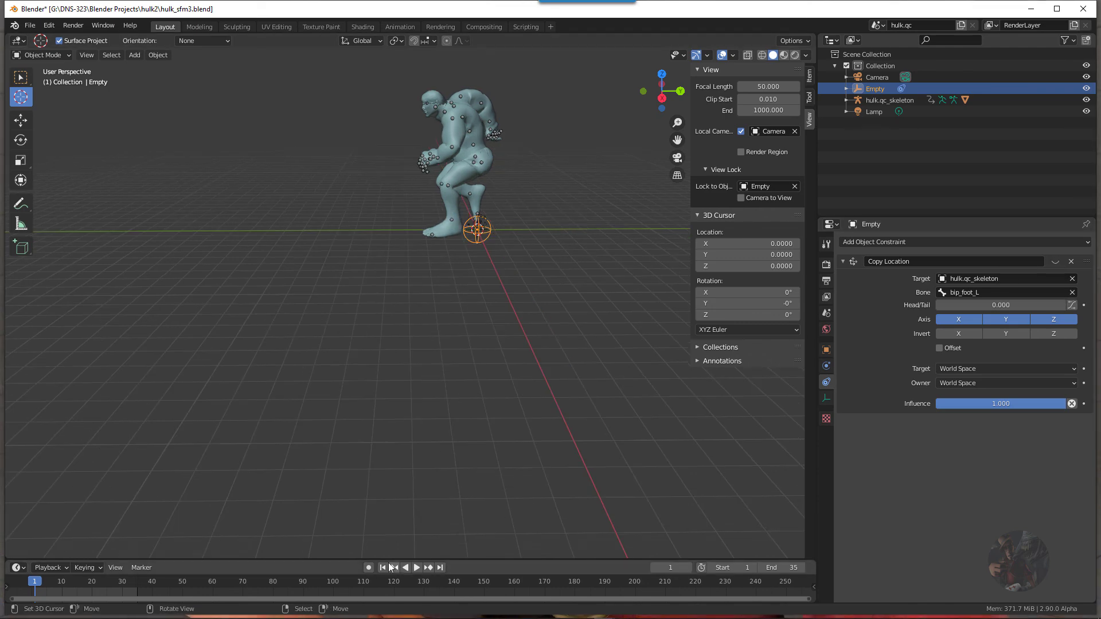
{"action": "left_click", "coordinate": [415, 567]}
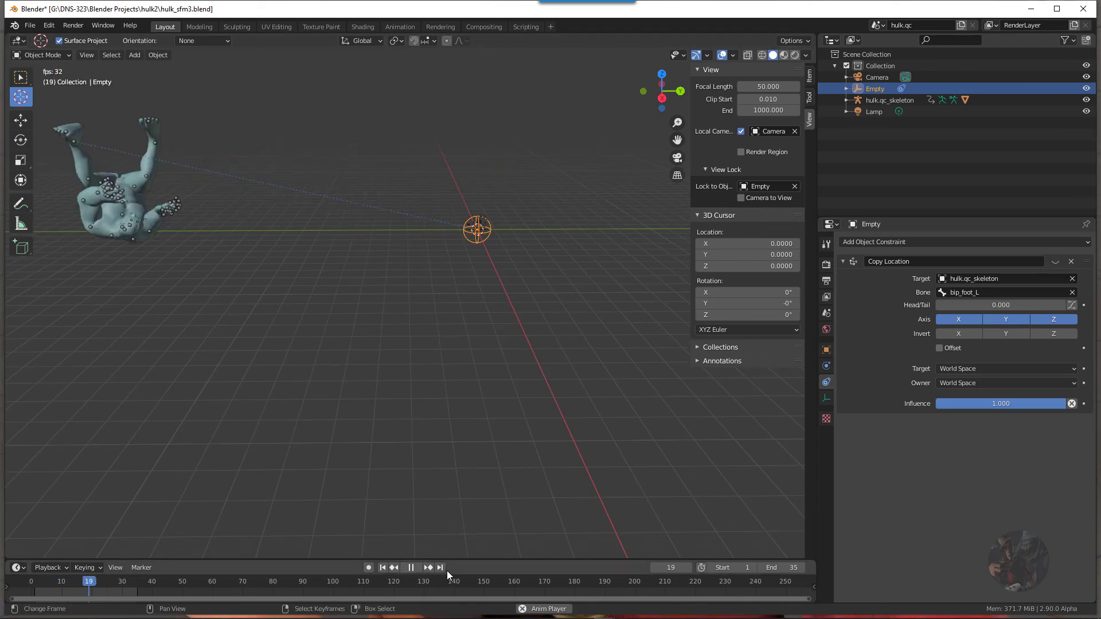